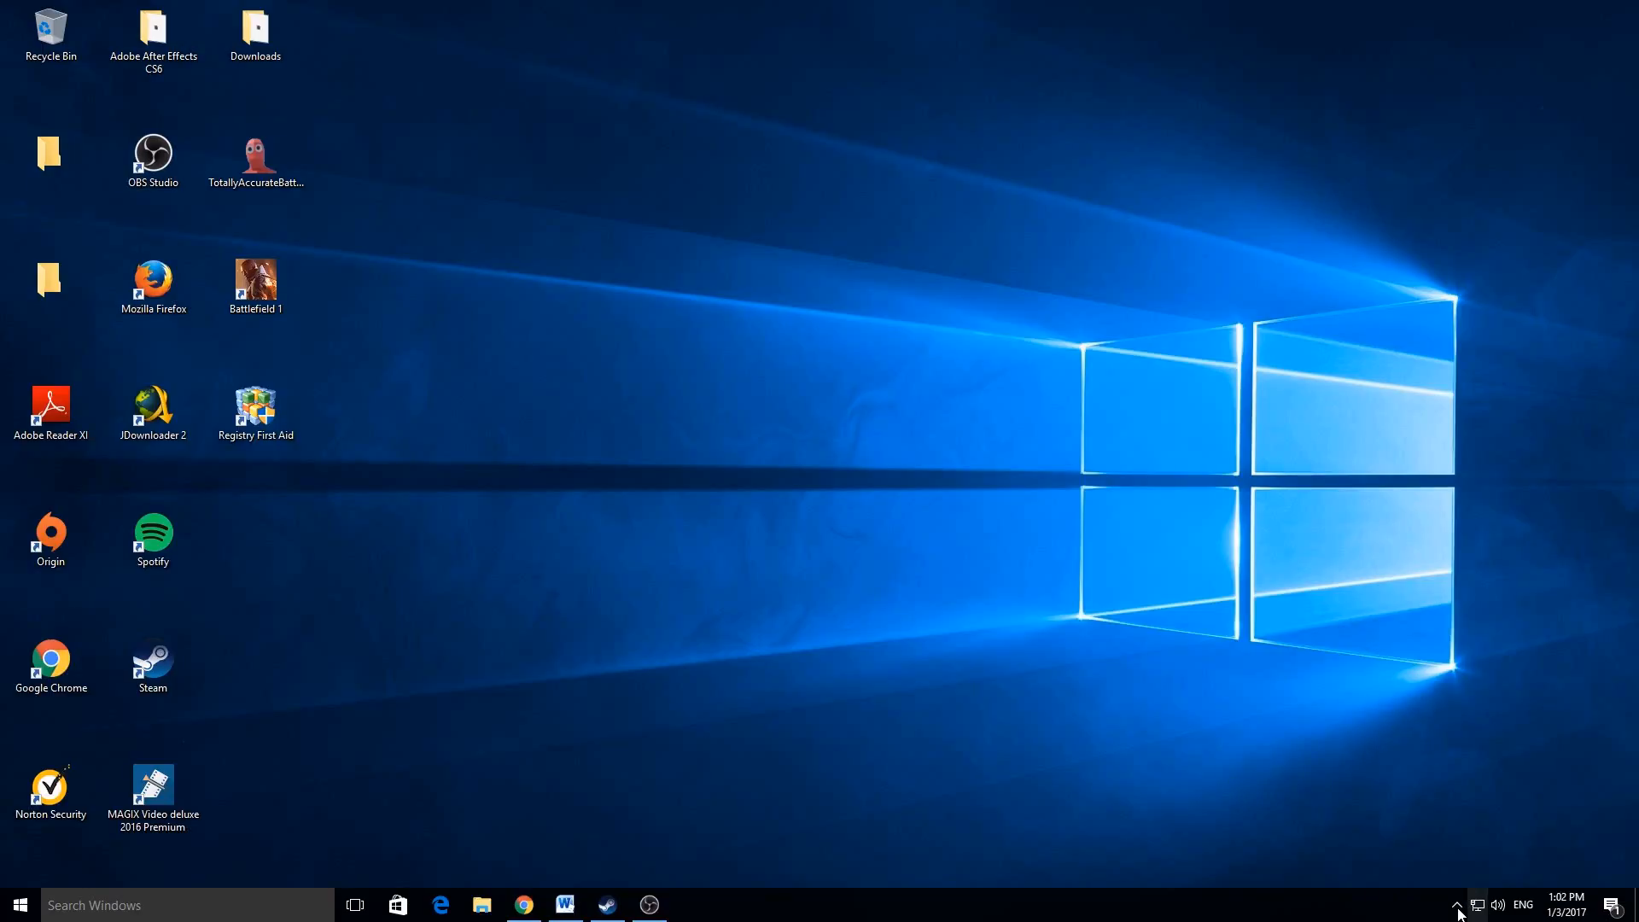
Open Control Panel's Network and Internet category, then the Network and Sharing Center
left_click(1456, 904)
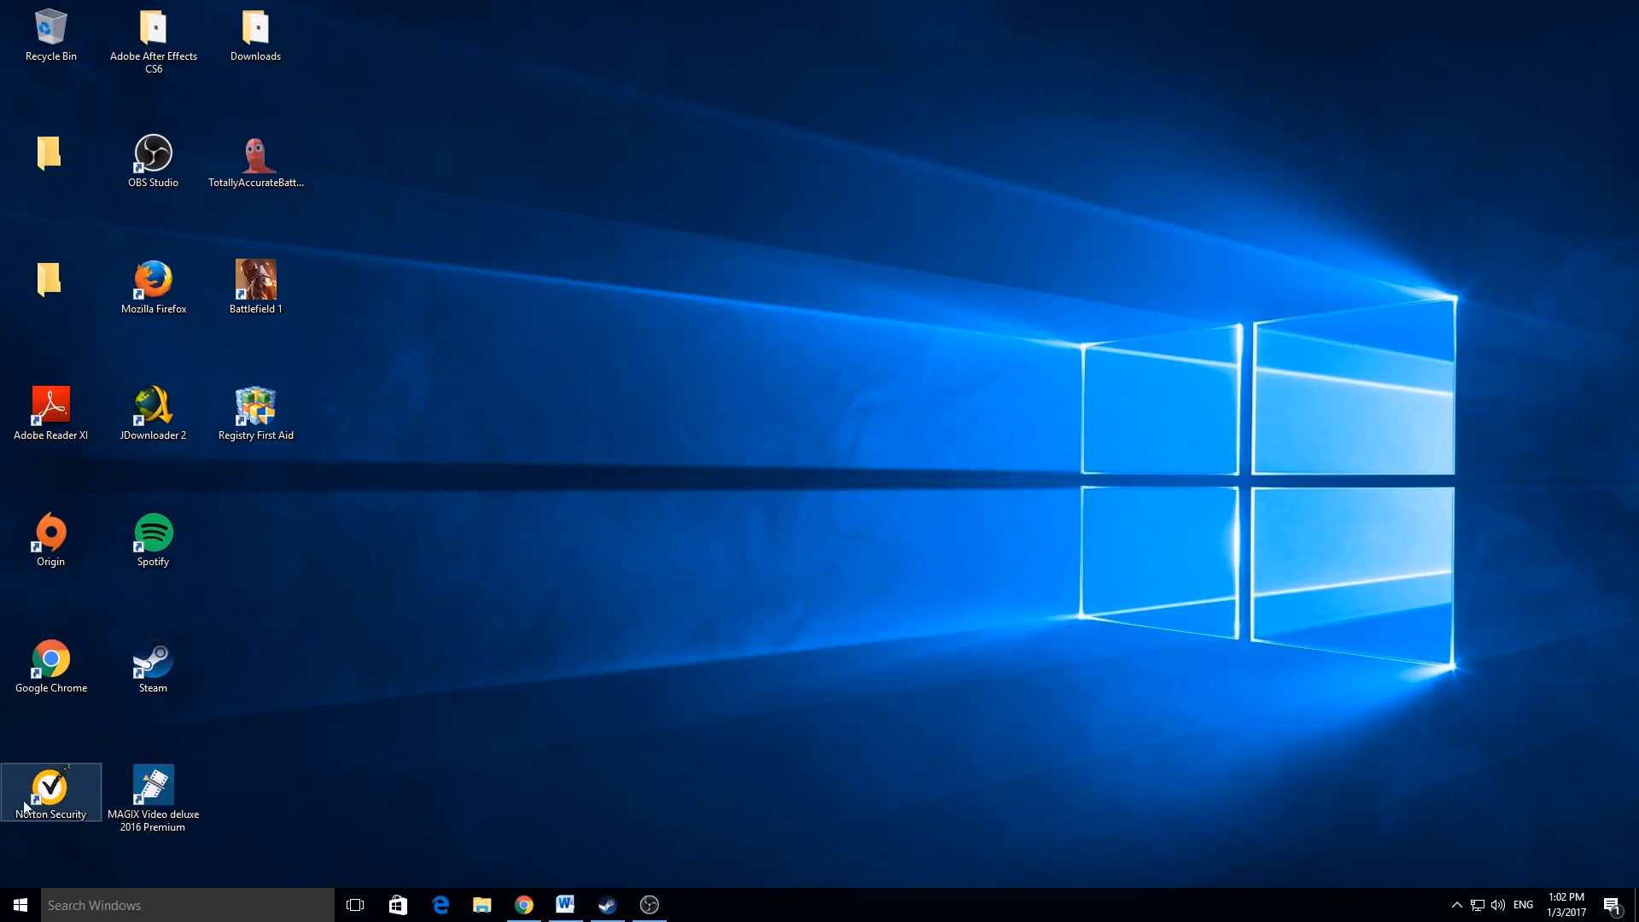
right_click(19, 903)
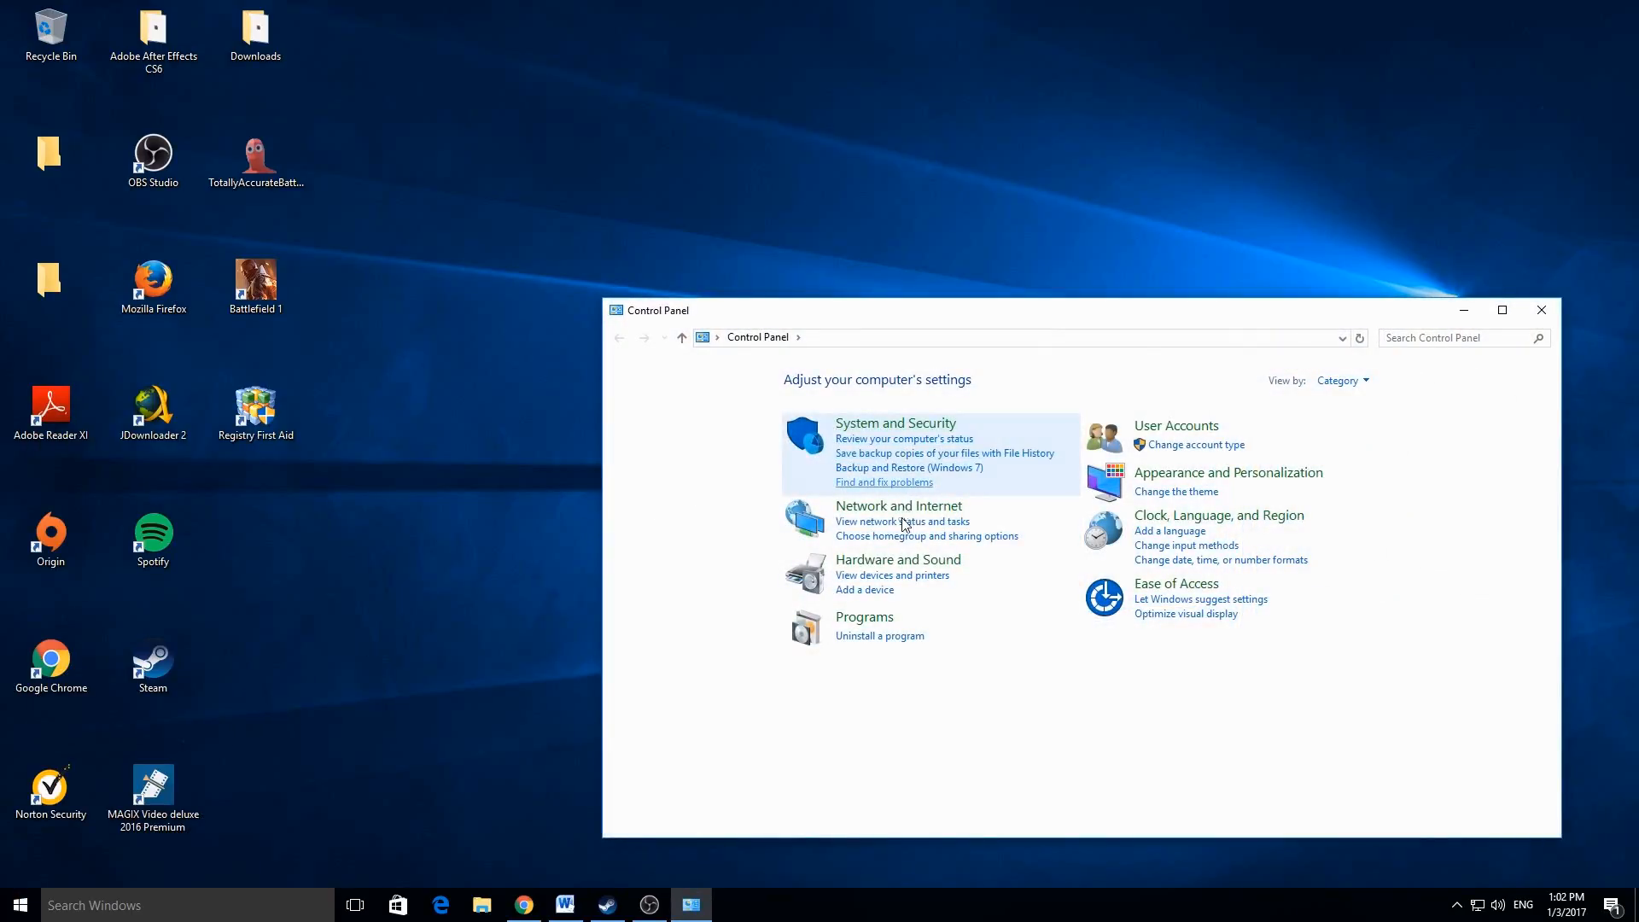
left_click(898, 506)
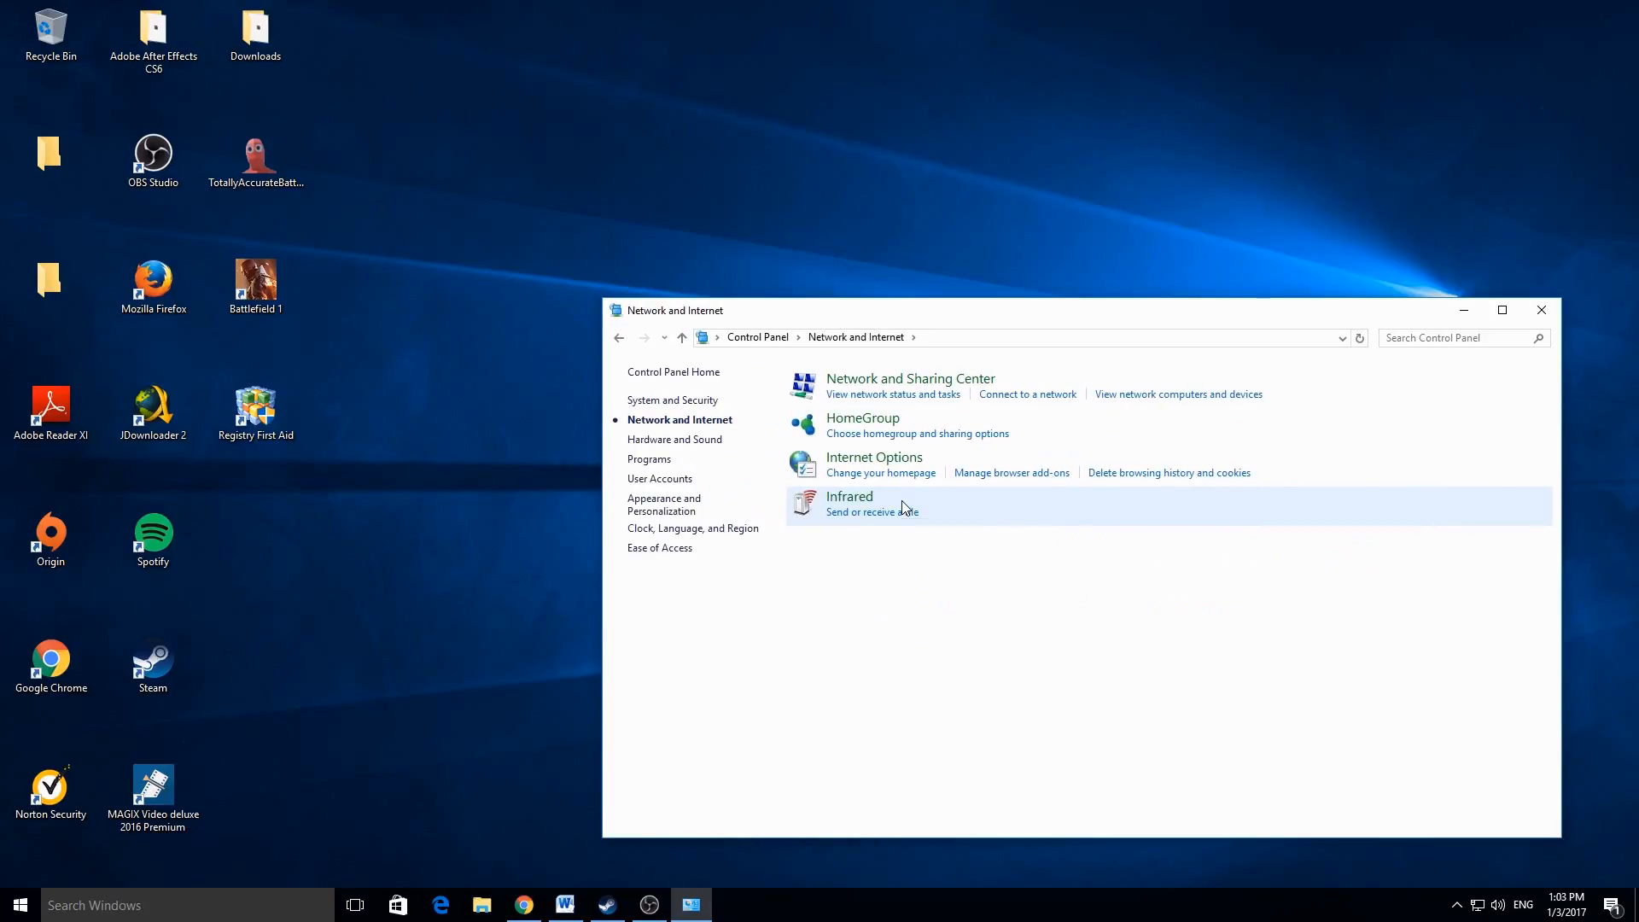
mouse_move(1054, 554)
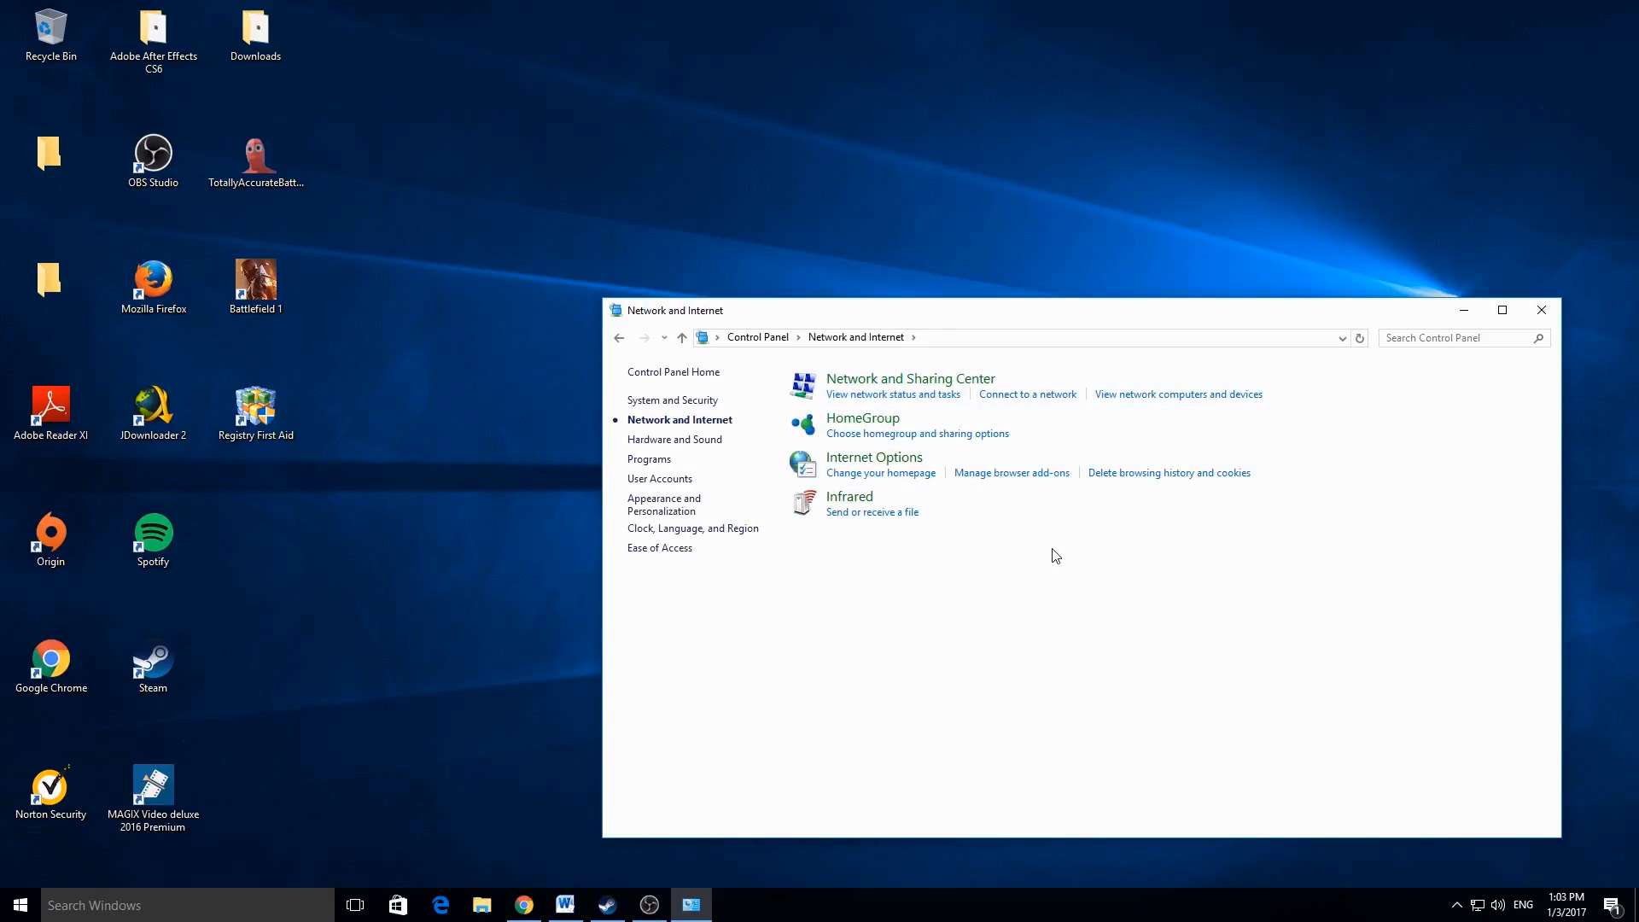
left_click(909, 378)
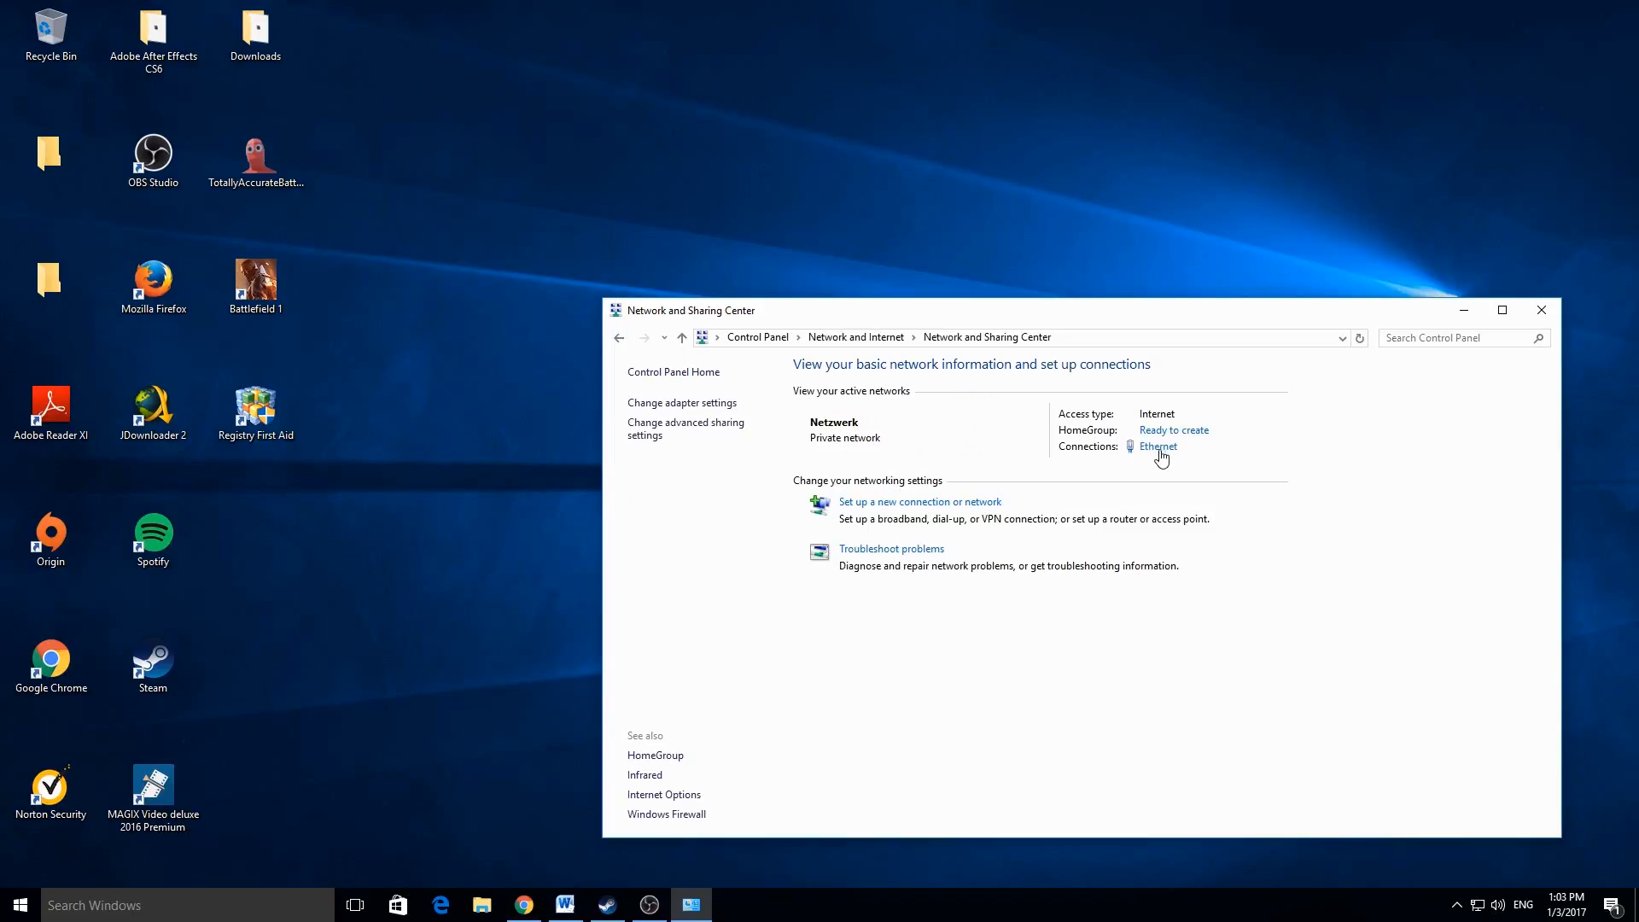
Open the Ethernet connection's status and properties, then bring up the Word notes with DNS addresses
left_click(1157, 447)
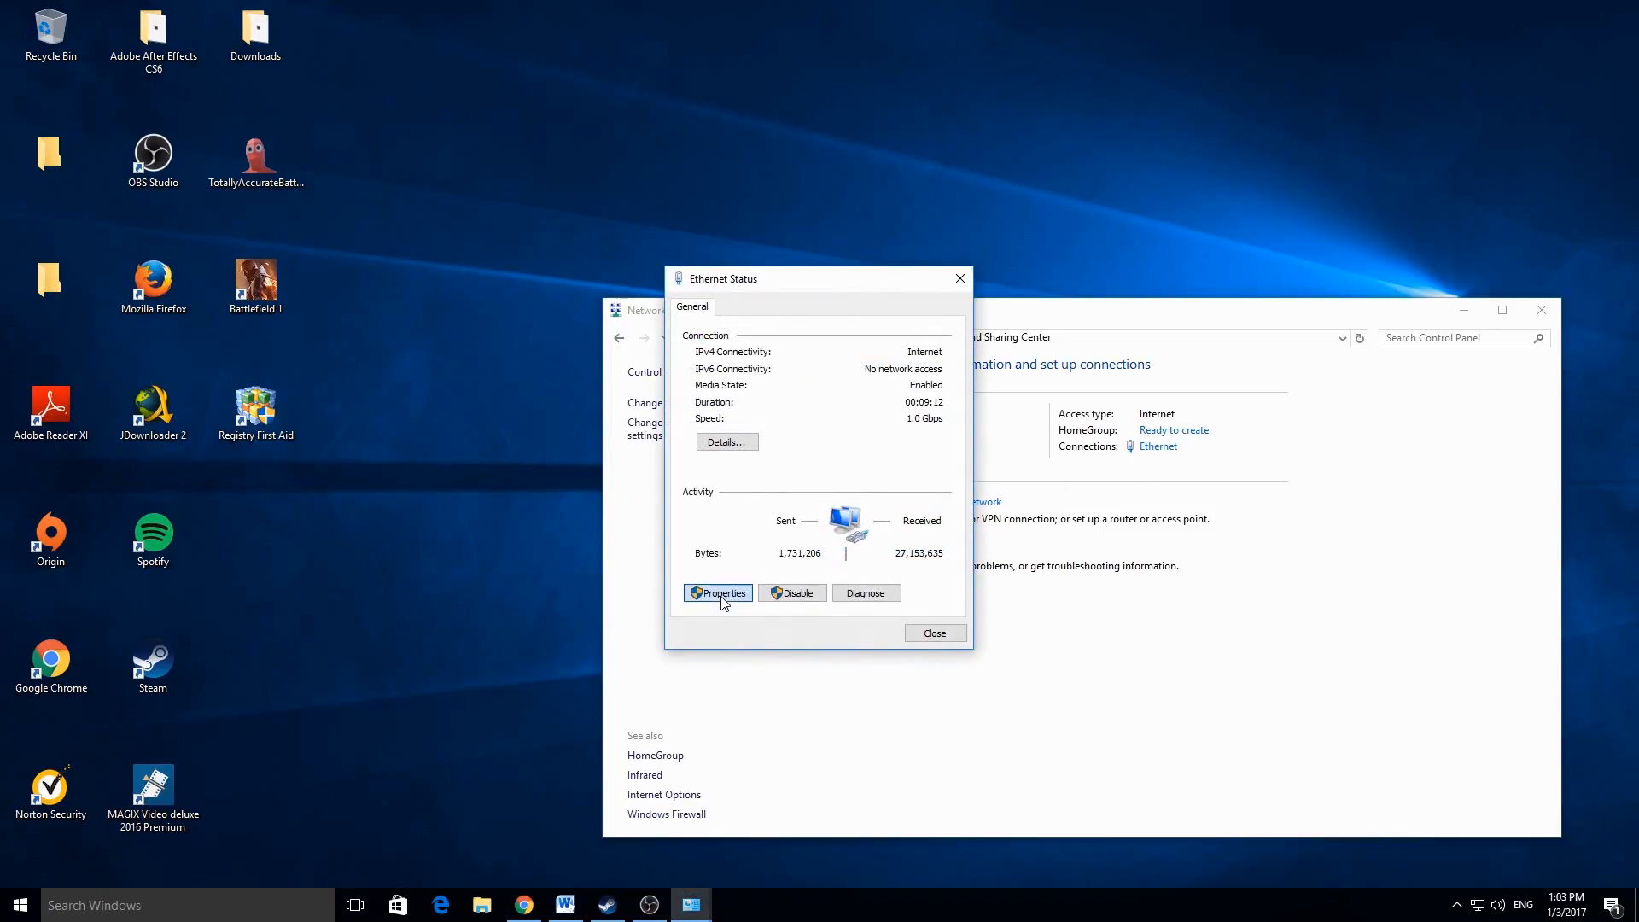
left_click(721, 592)
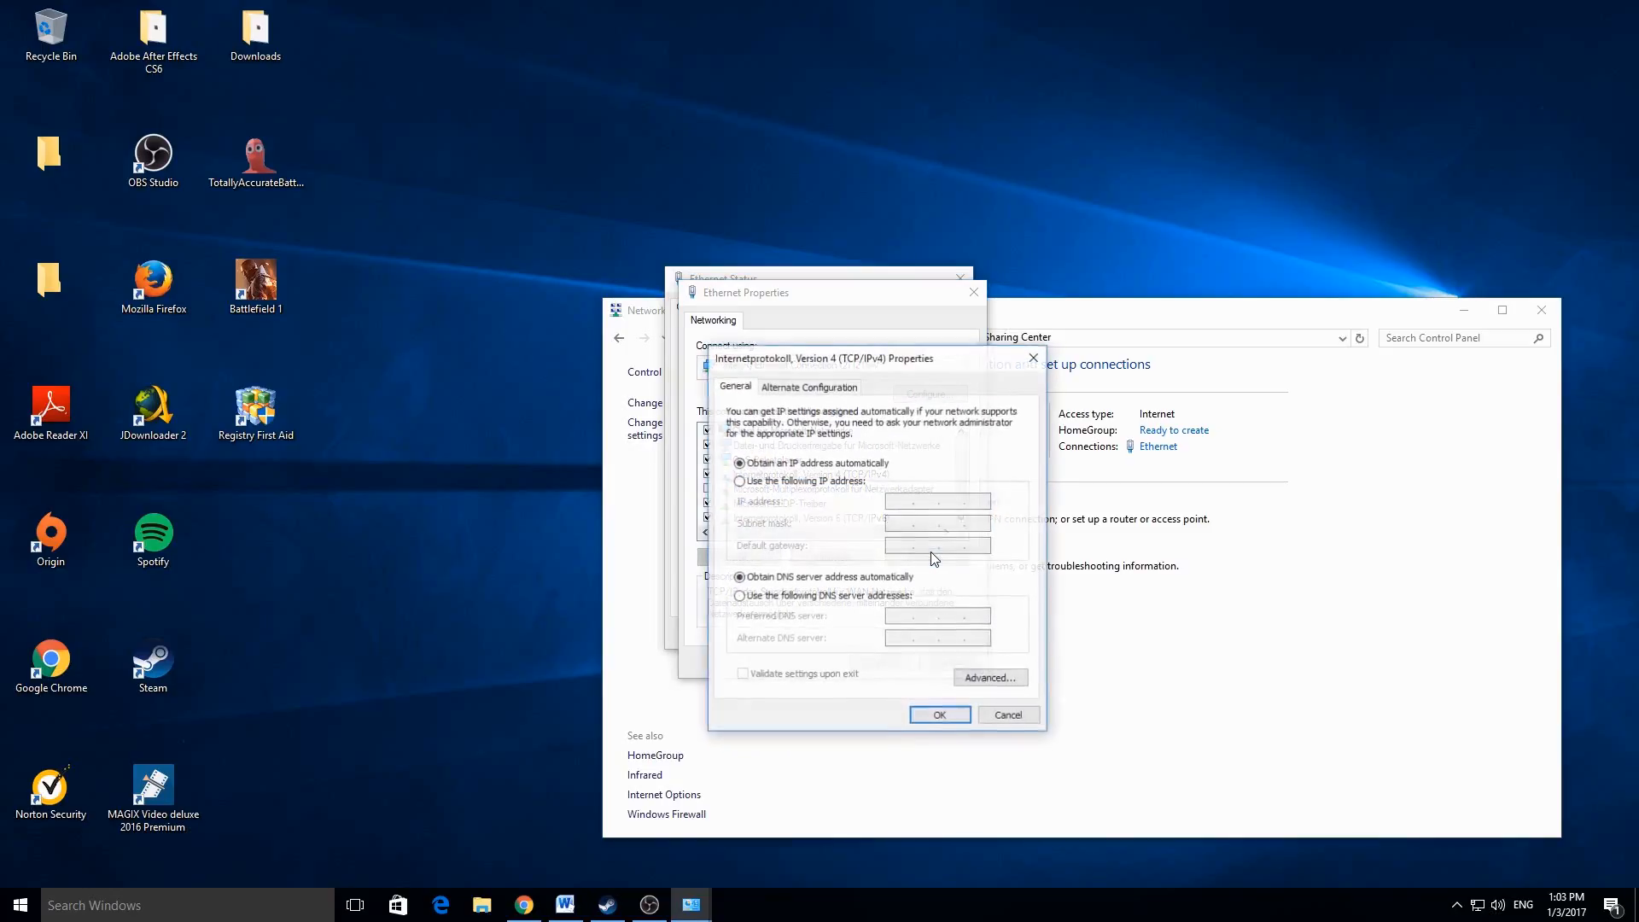
left_click(739, 595)
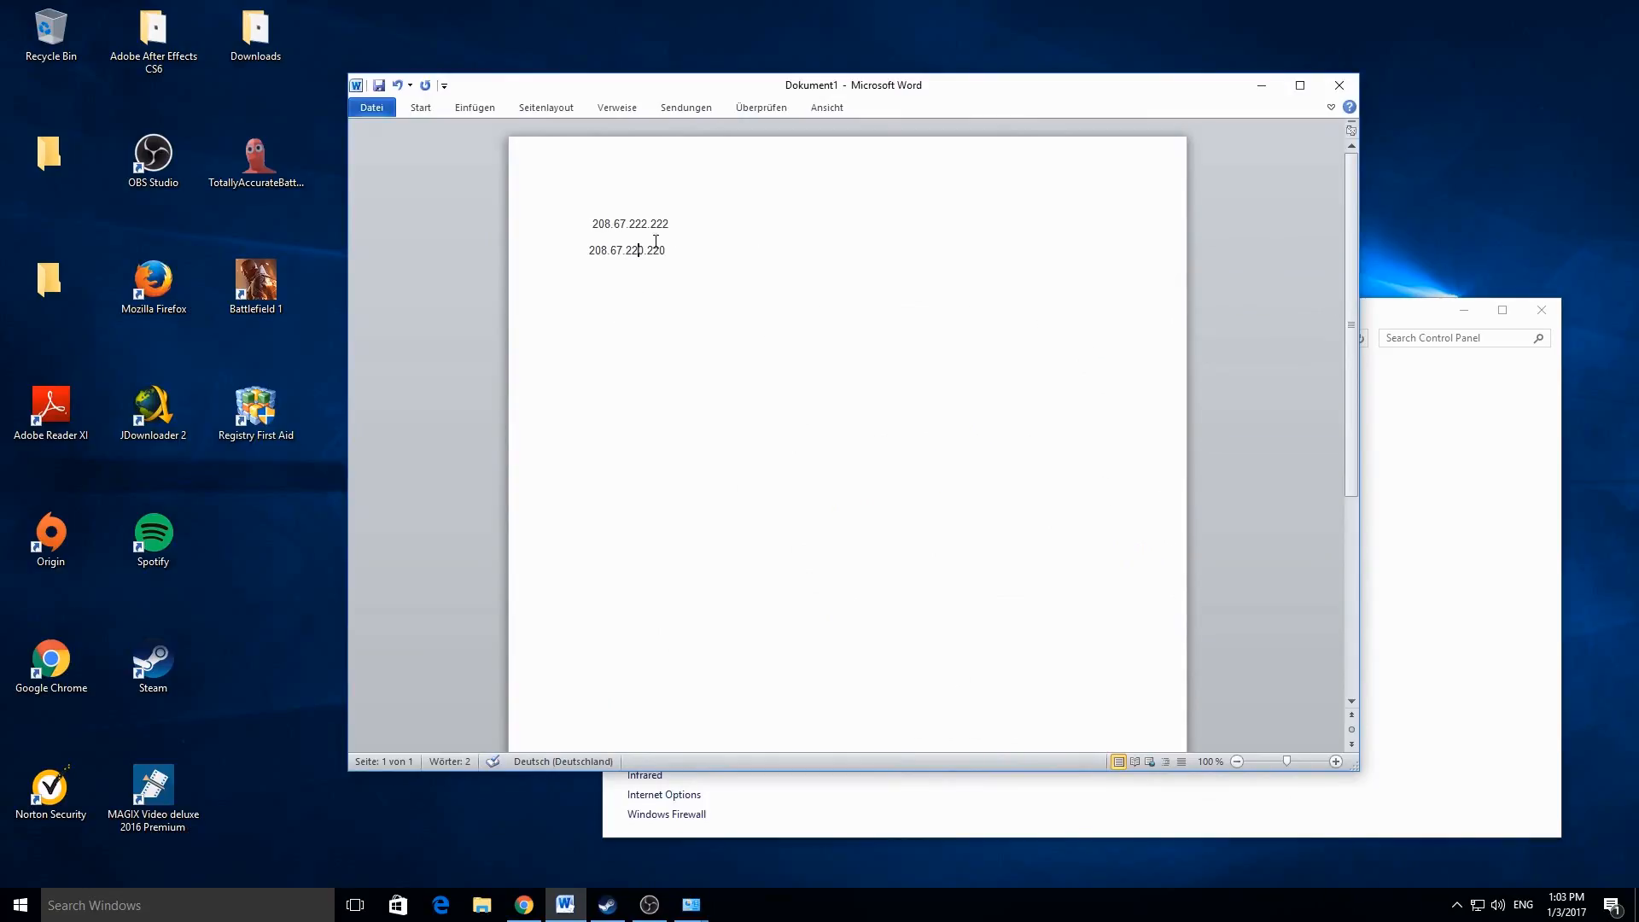
right_click(630, 223)
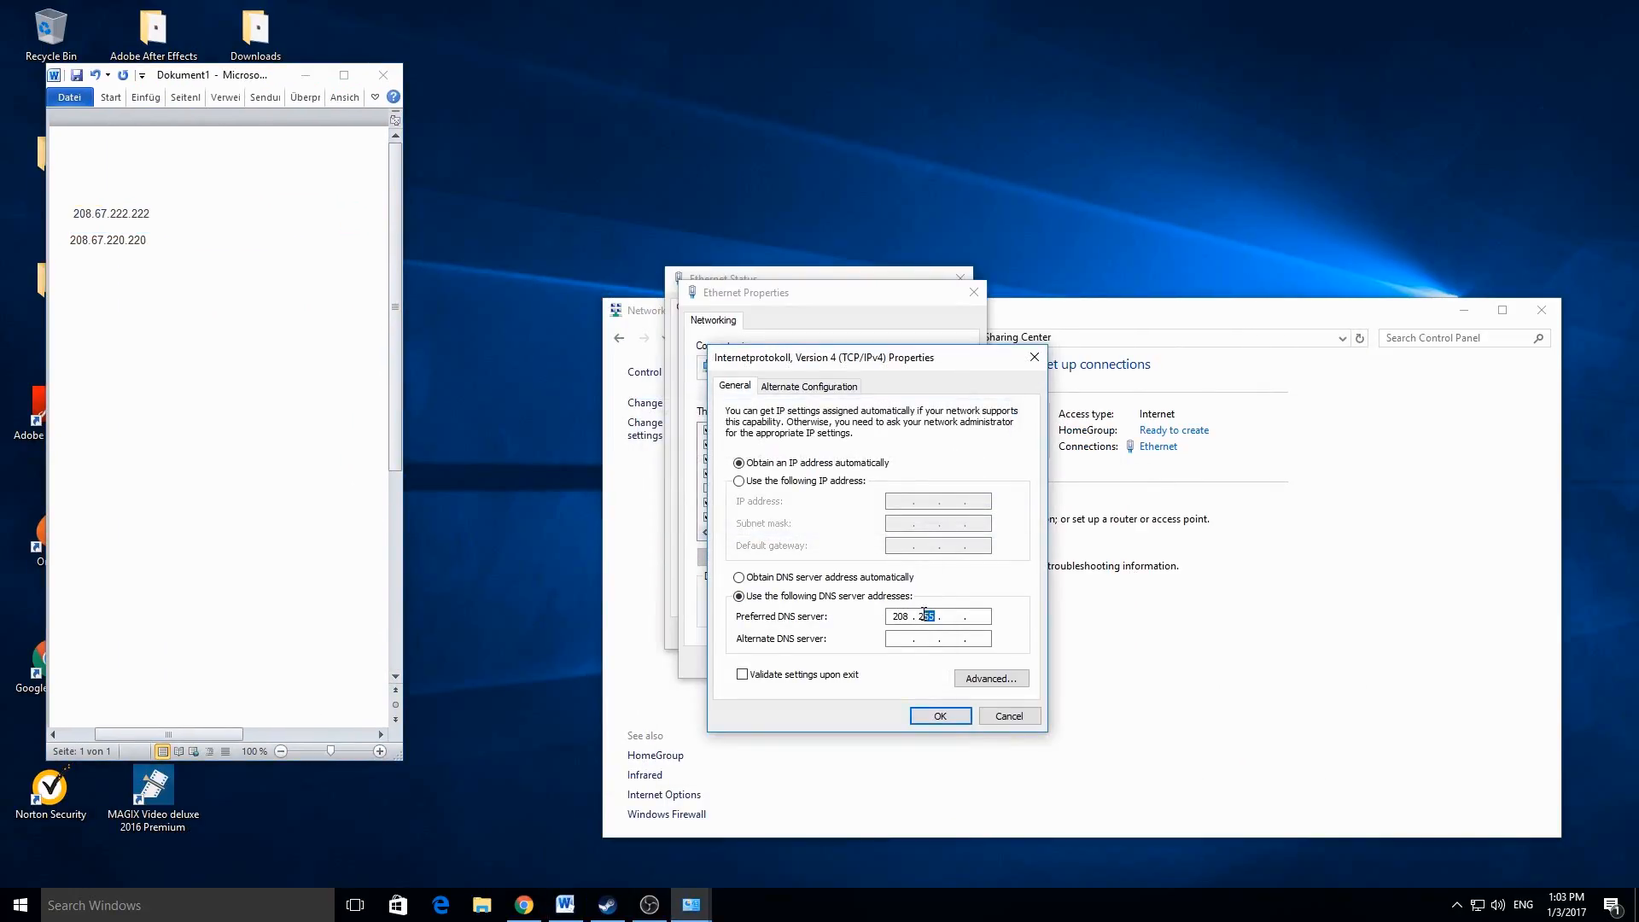
Enter DNS servers 208.67.222.222 and 208.67.220.220 and confirm with OK
type("6")
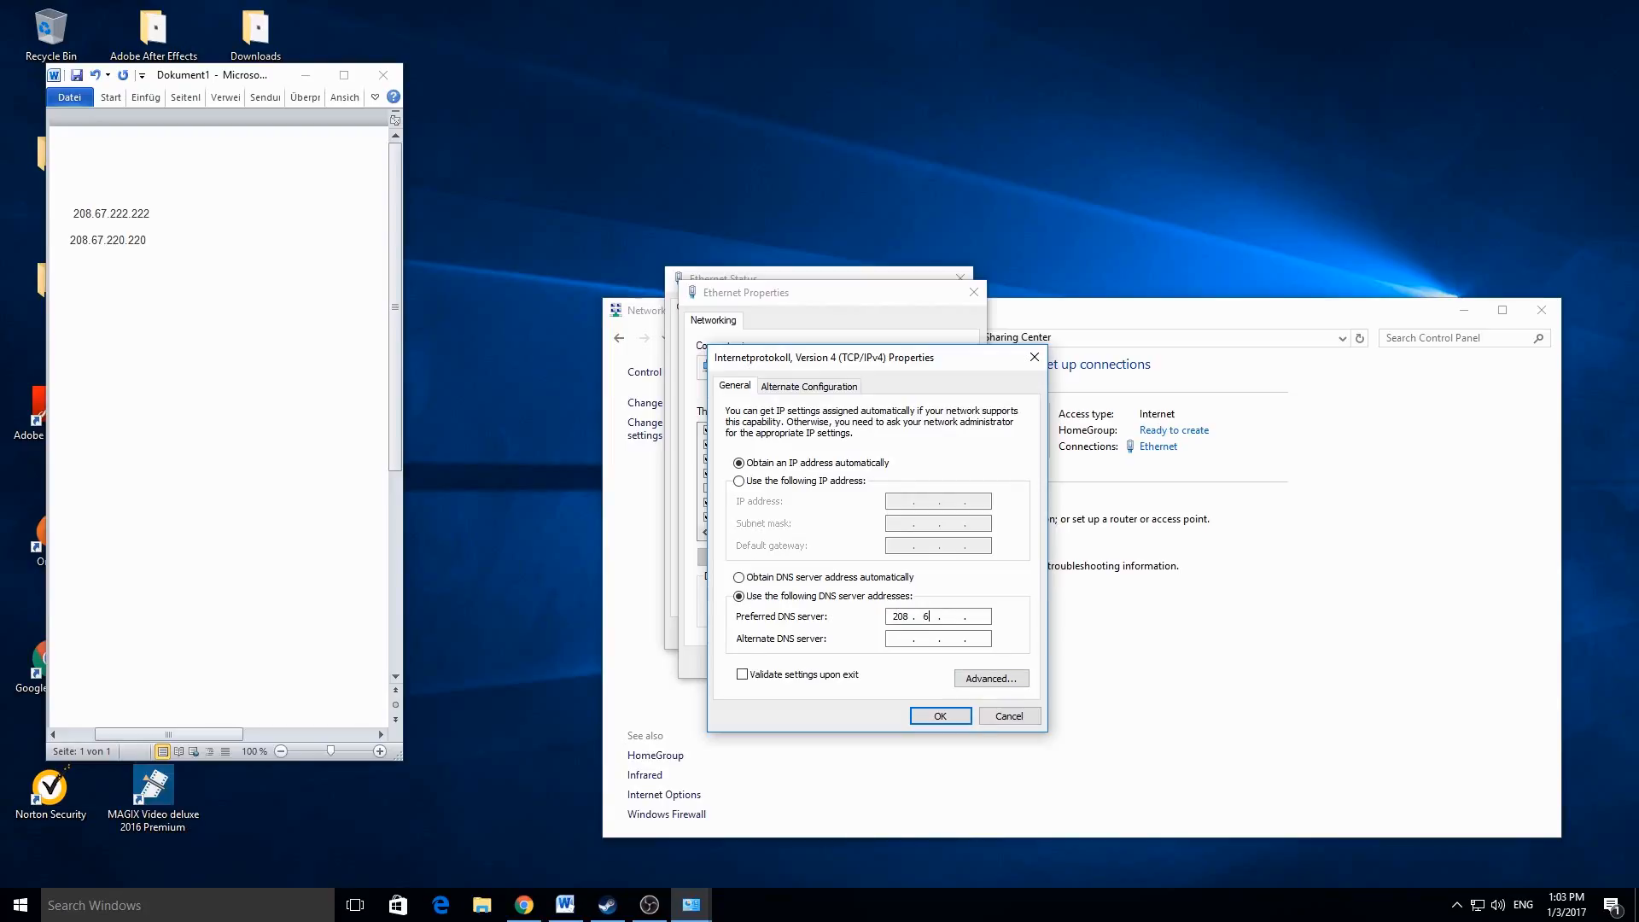
type("208 . 67 . 220 . 220")
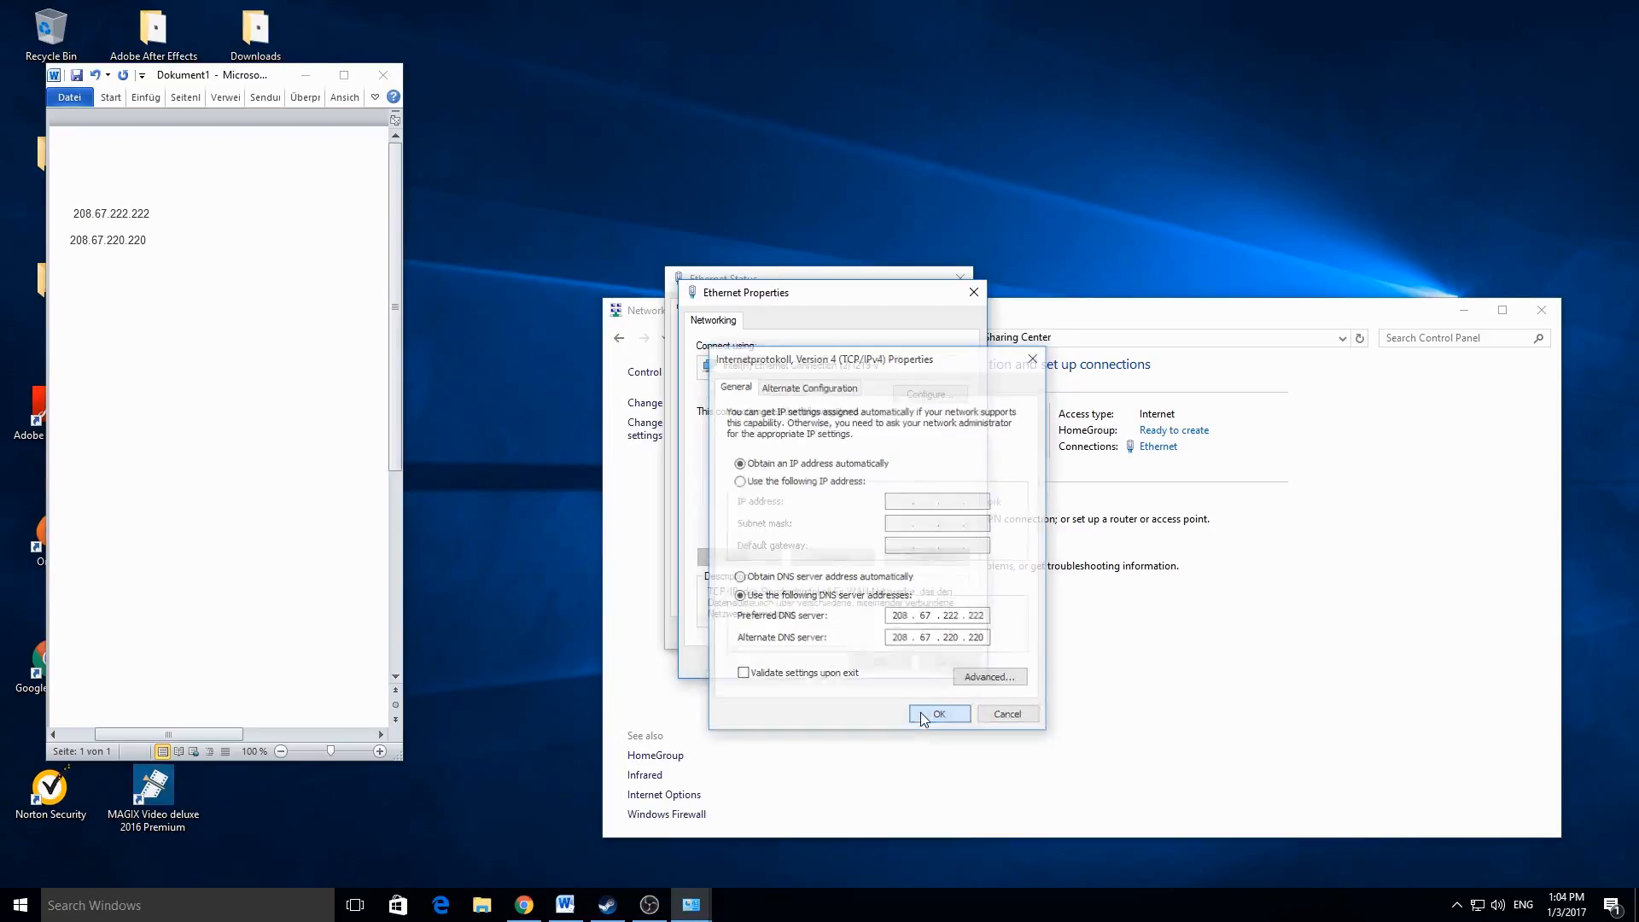
left_click(936, 714)
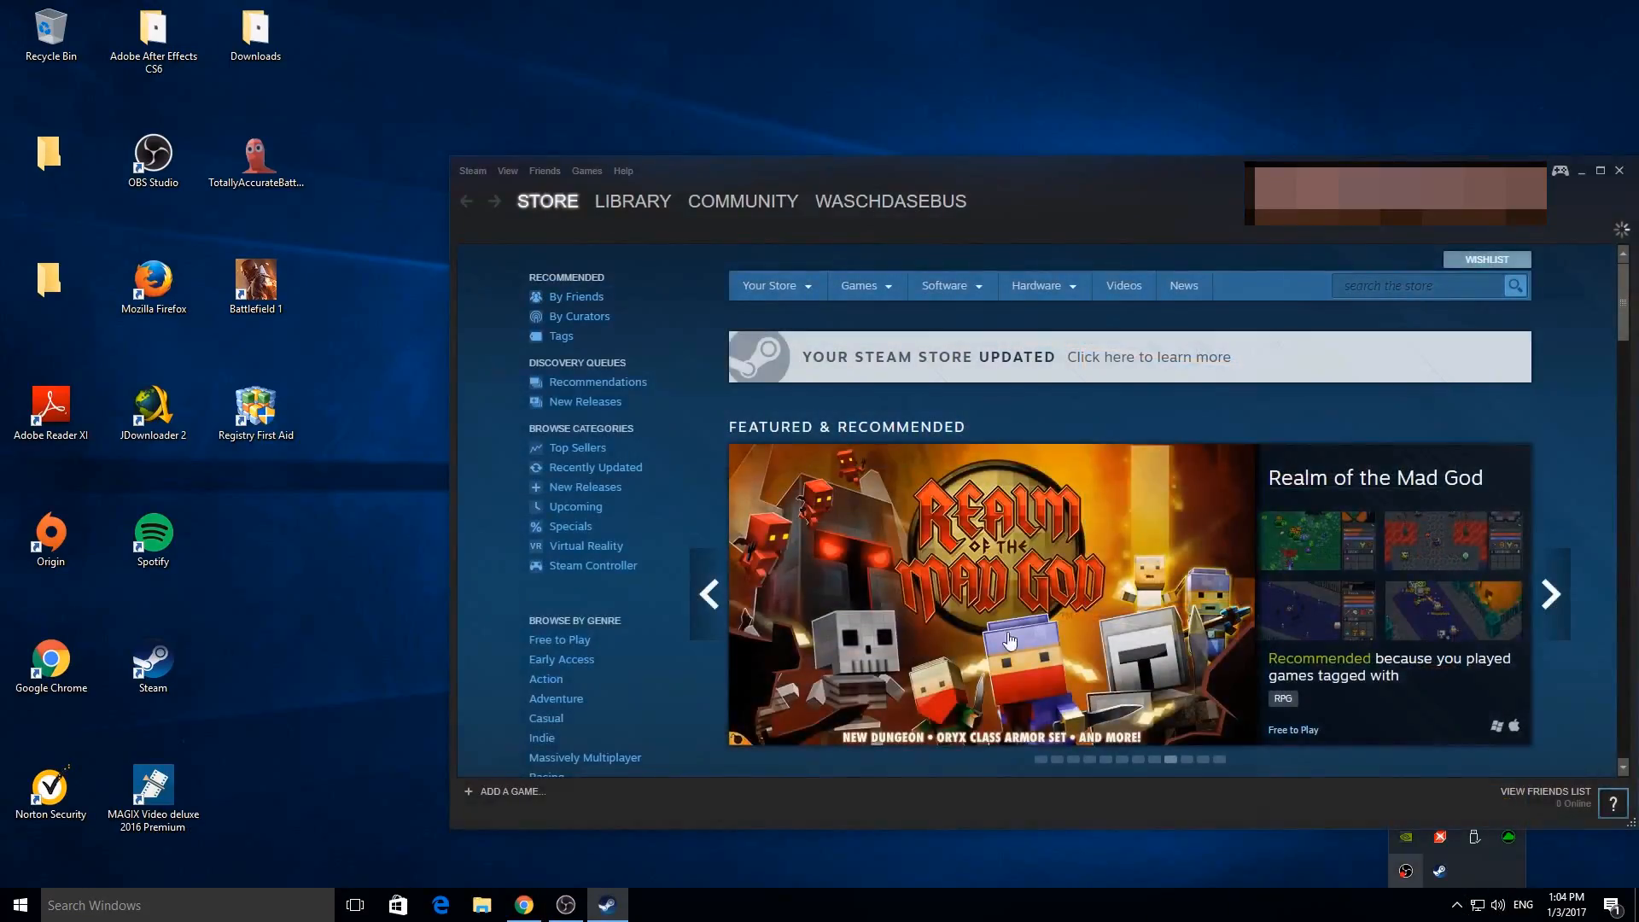
Verify Rocket League's game cache from its Local Files properties in the Steam library
left_click(632, 200)
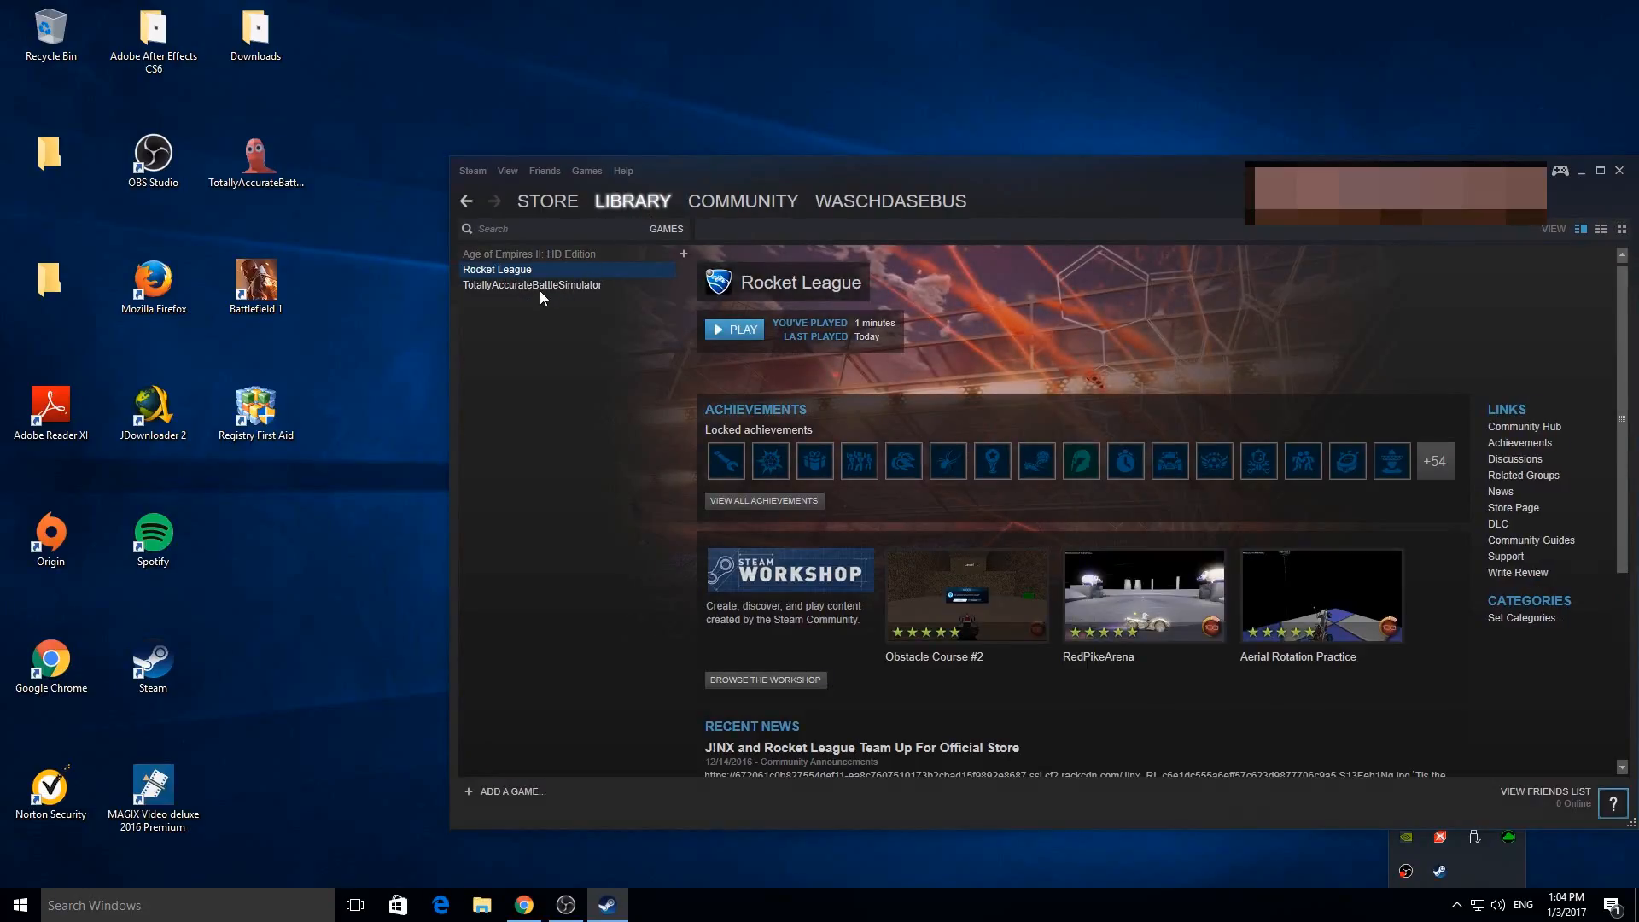
right_click(496, 269)
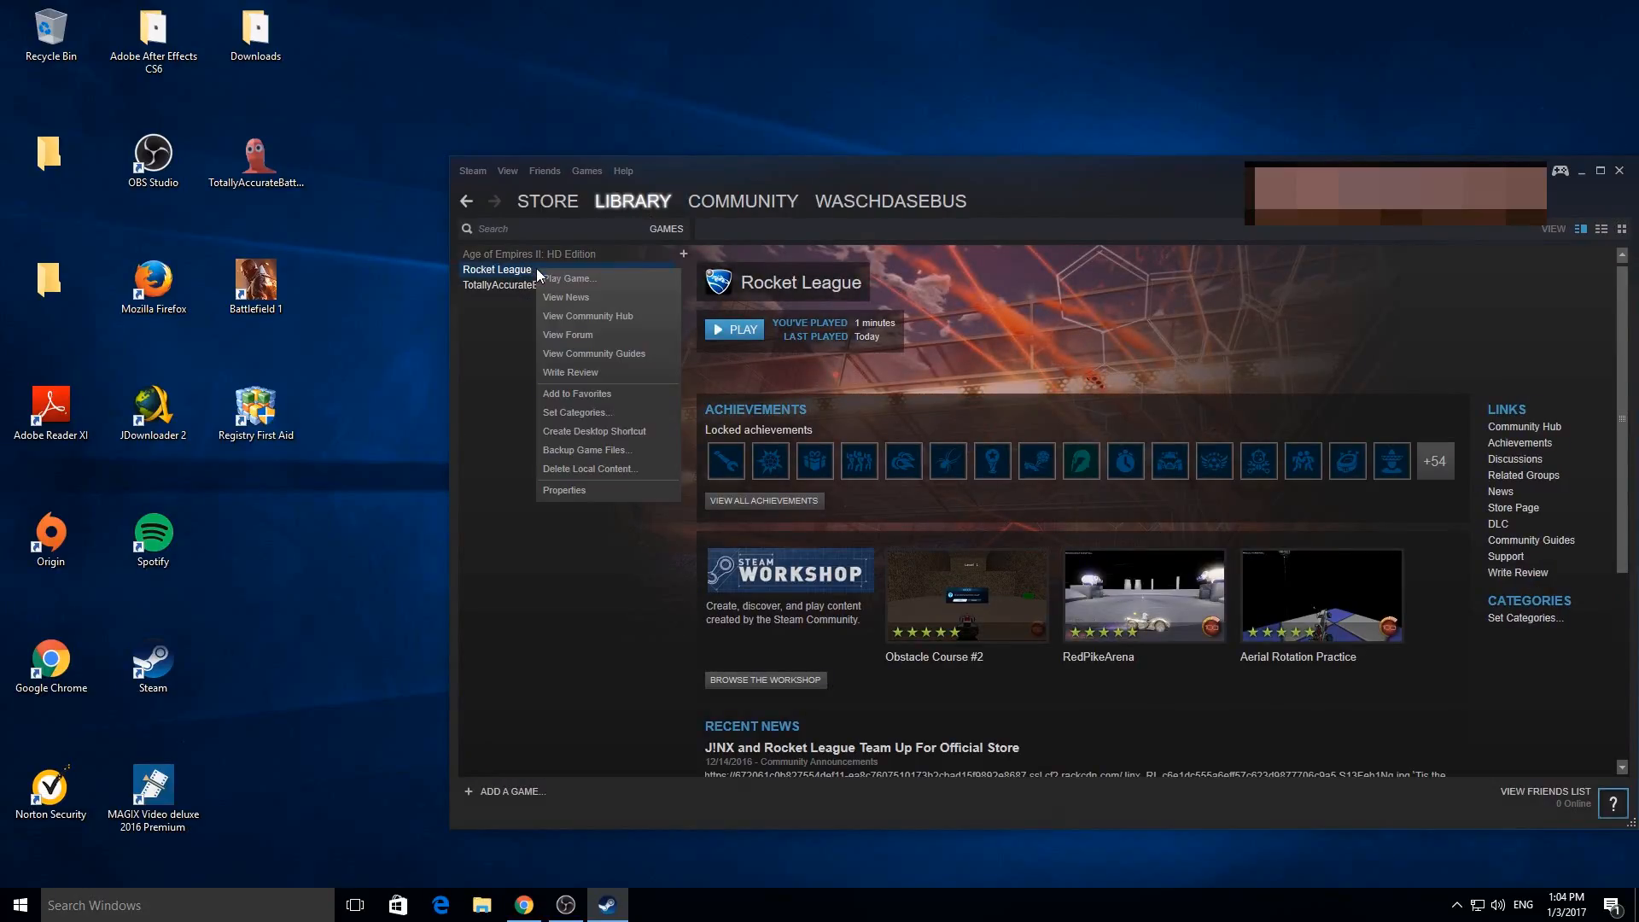
left_click(564, 490)
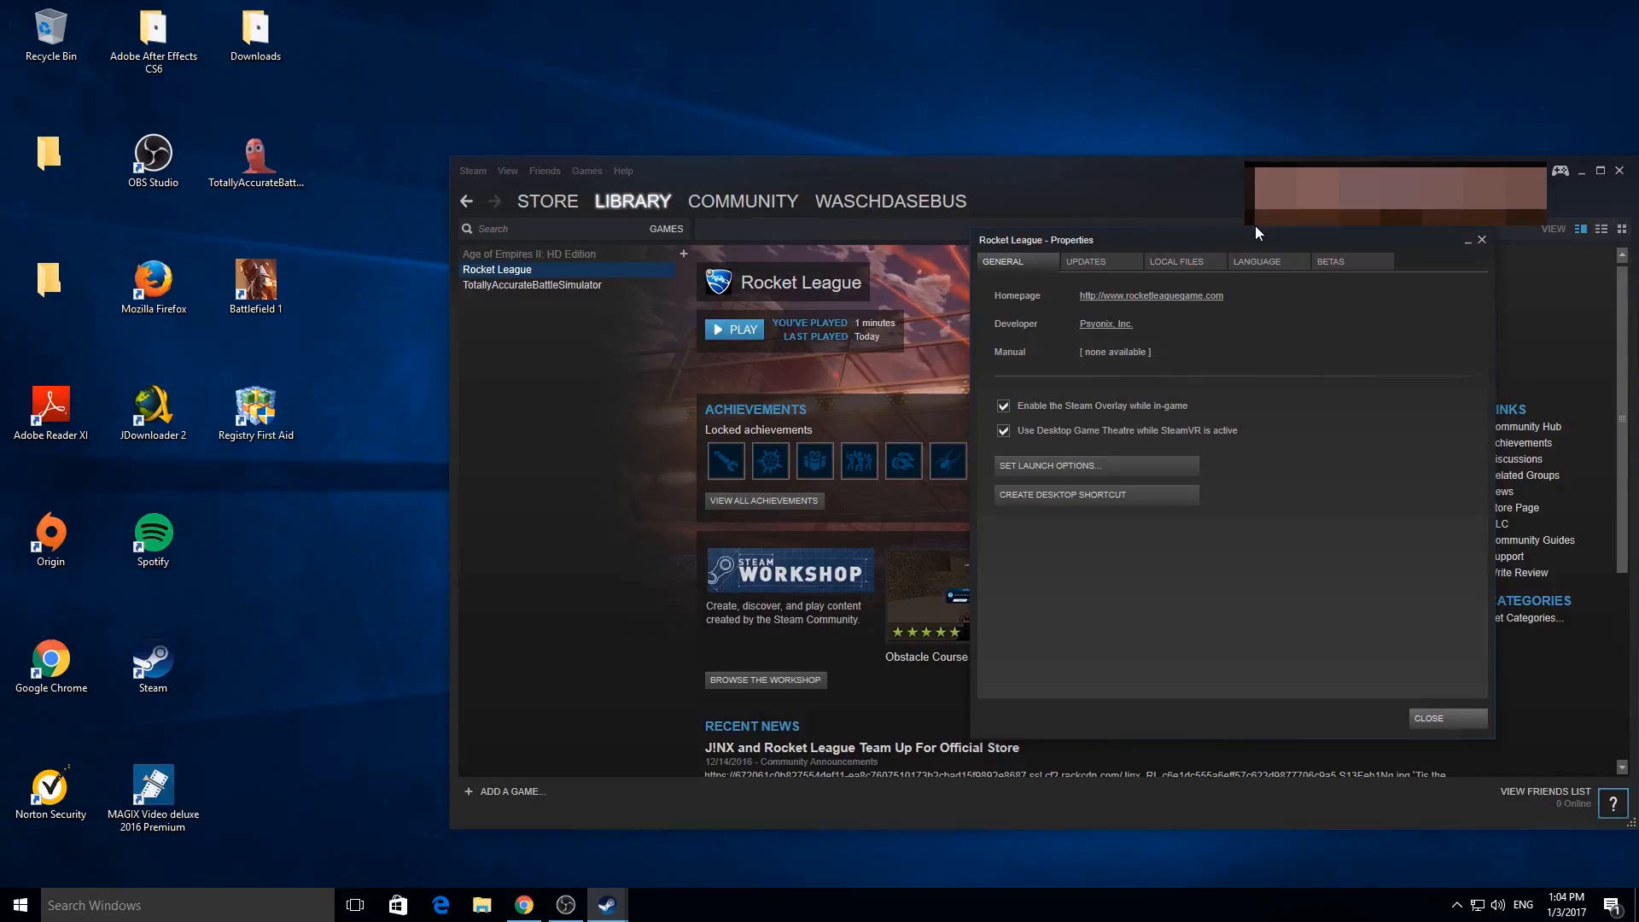
left_click(1174, 261)
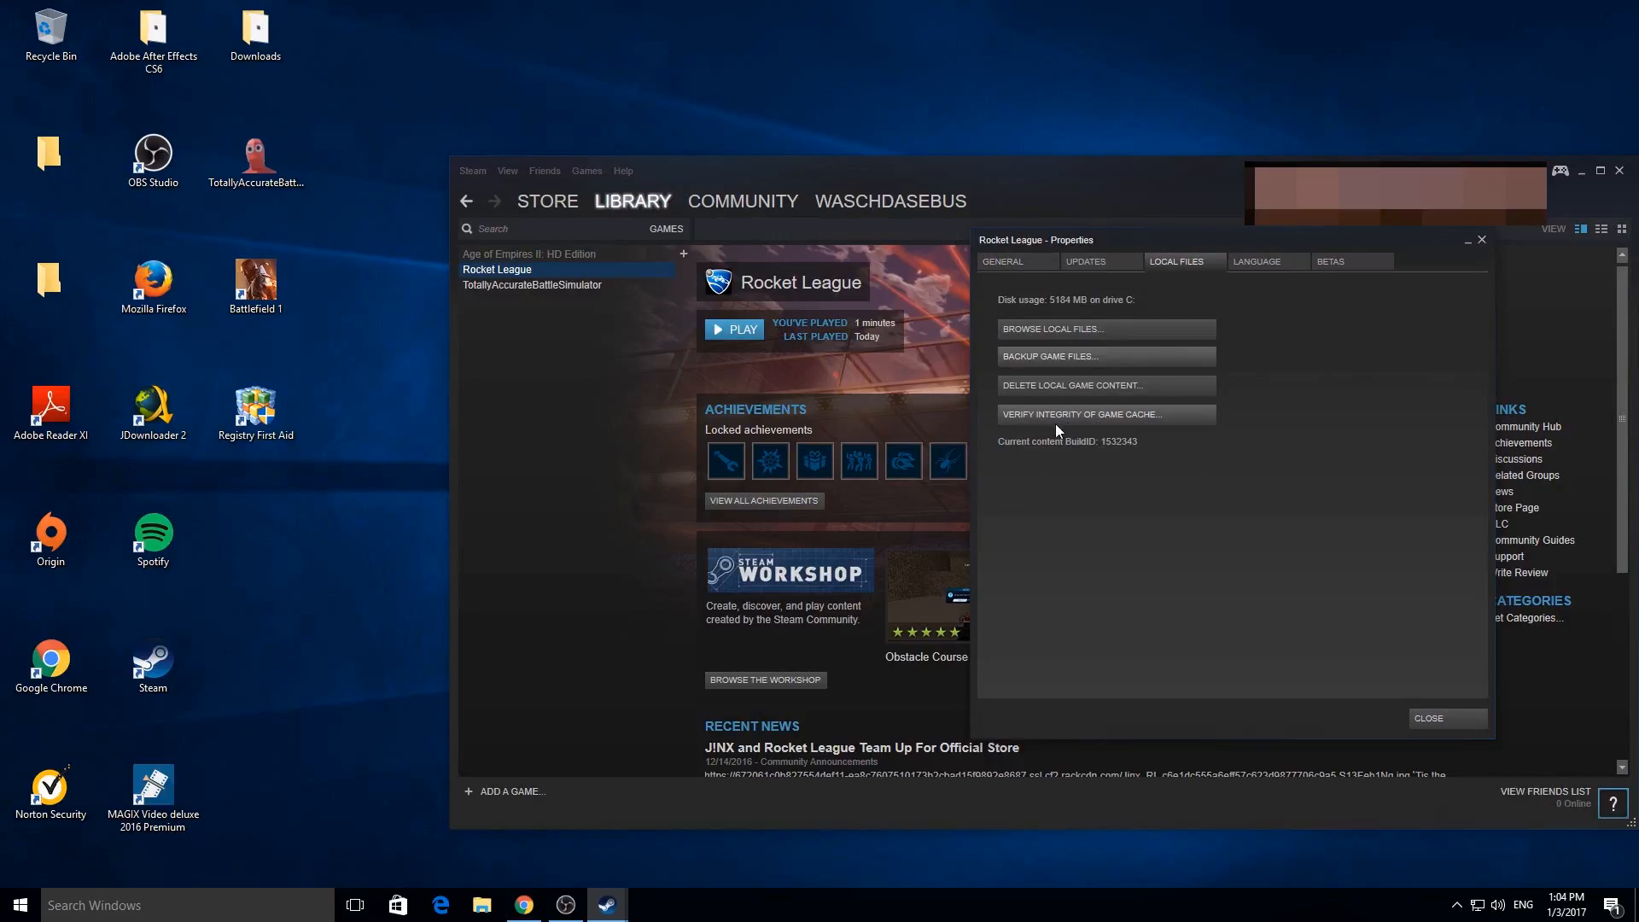
left_click(1080, 414)
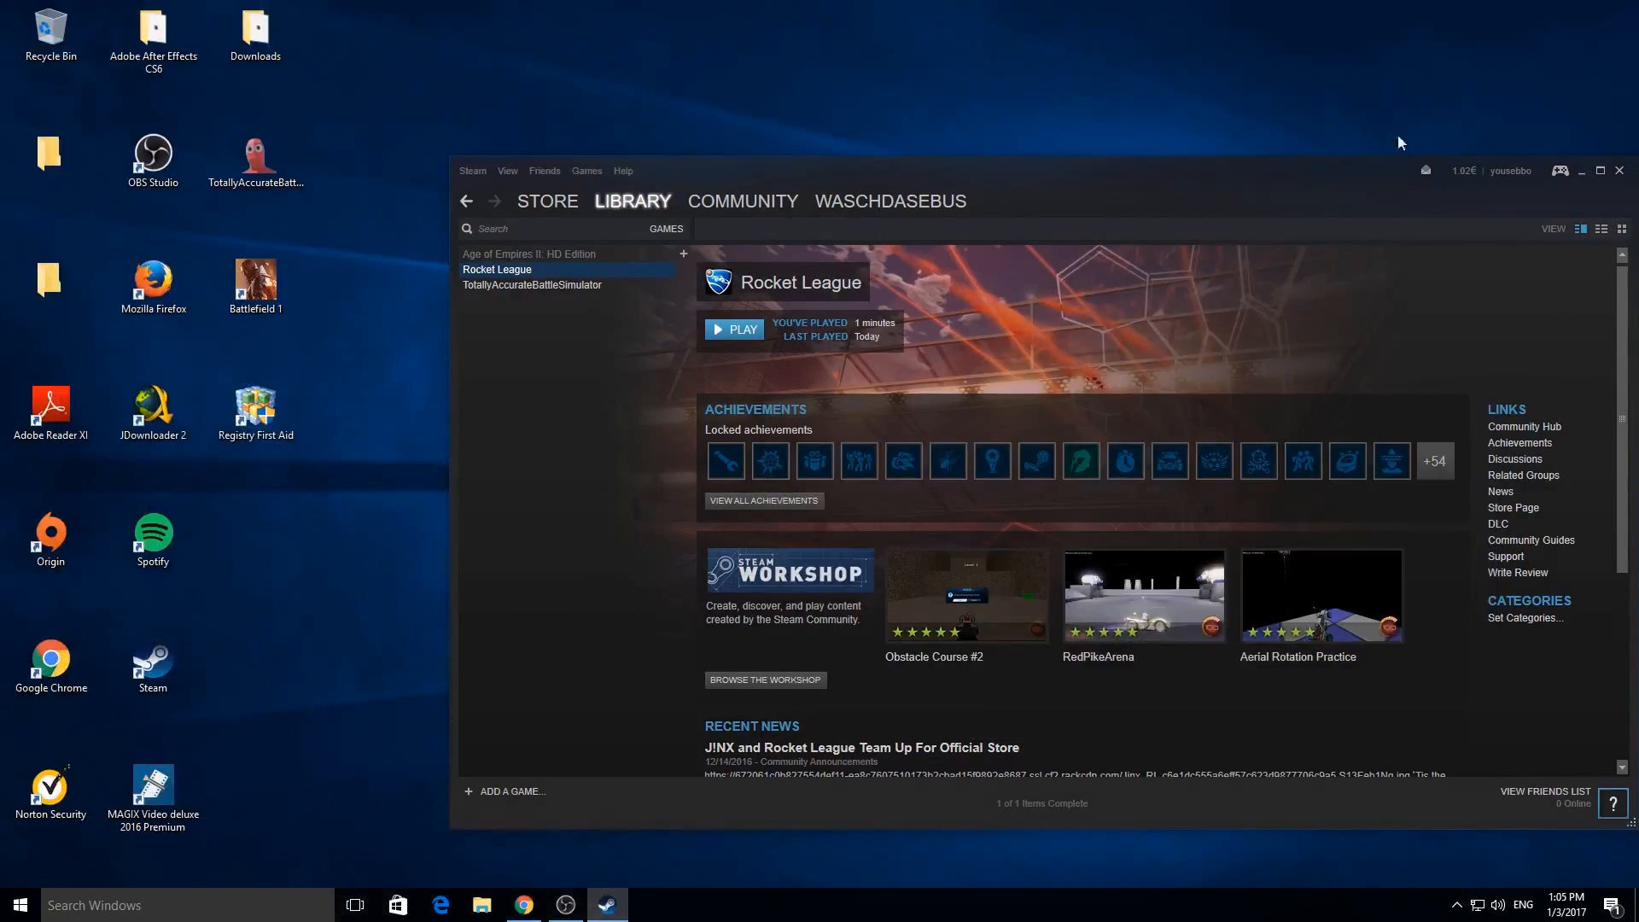
mouse_move(969, 483)
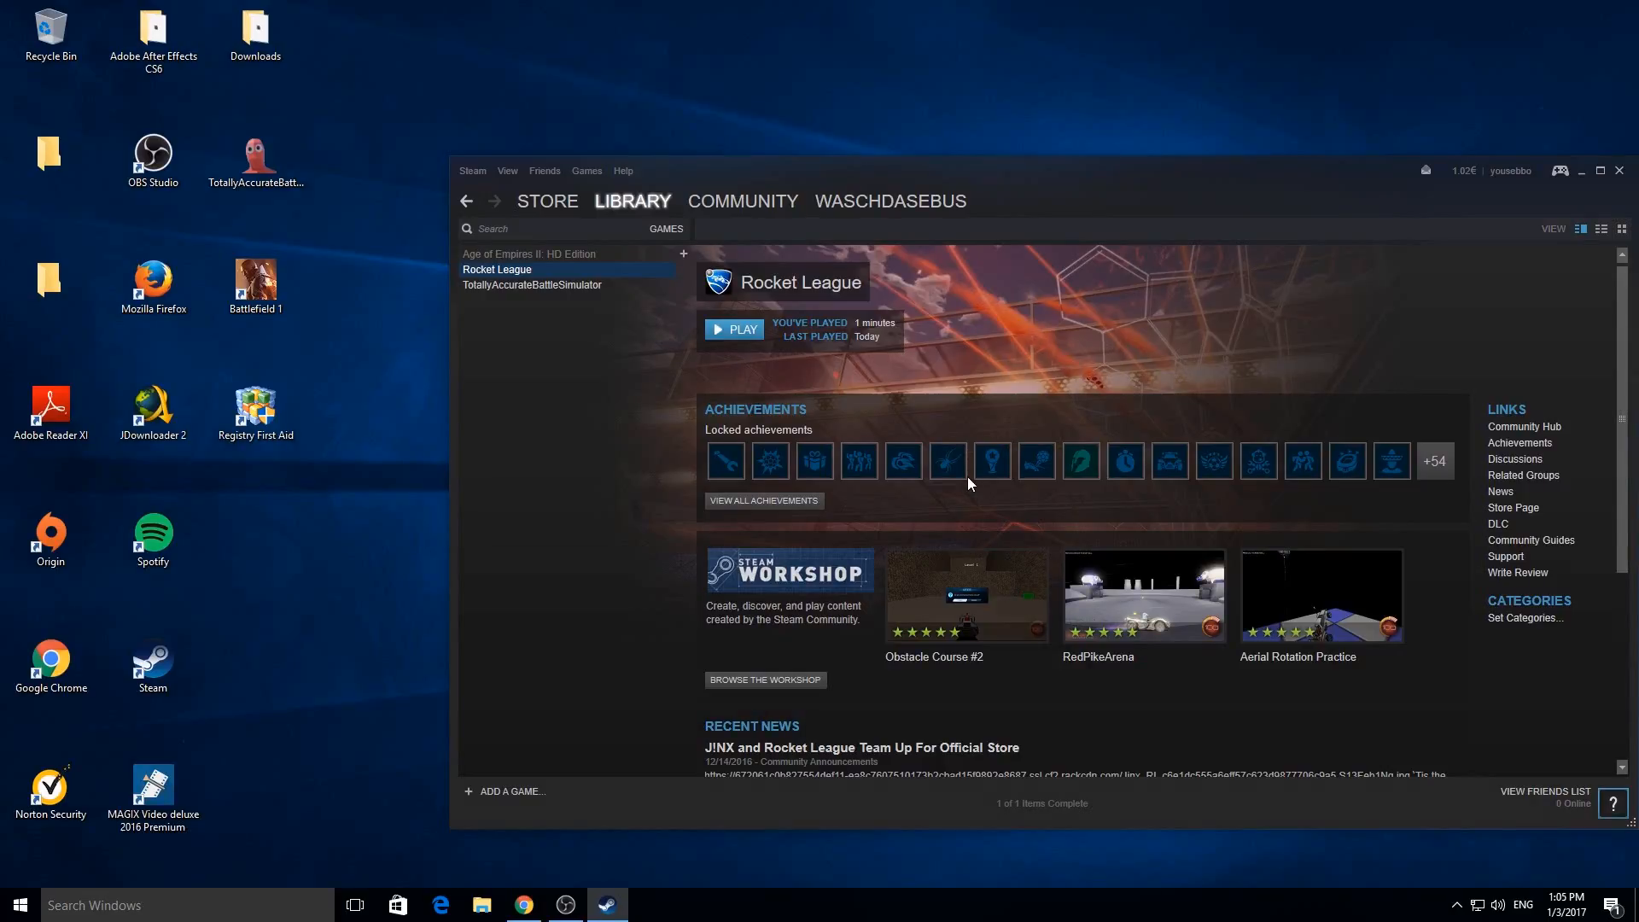
Go to Play Online, open the matchmaking playlists and choose Doubles
left_click(734, 328)
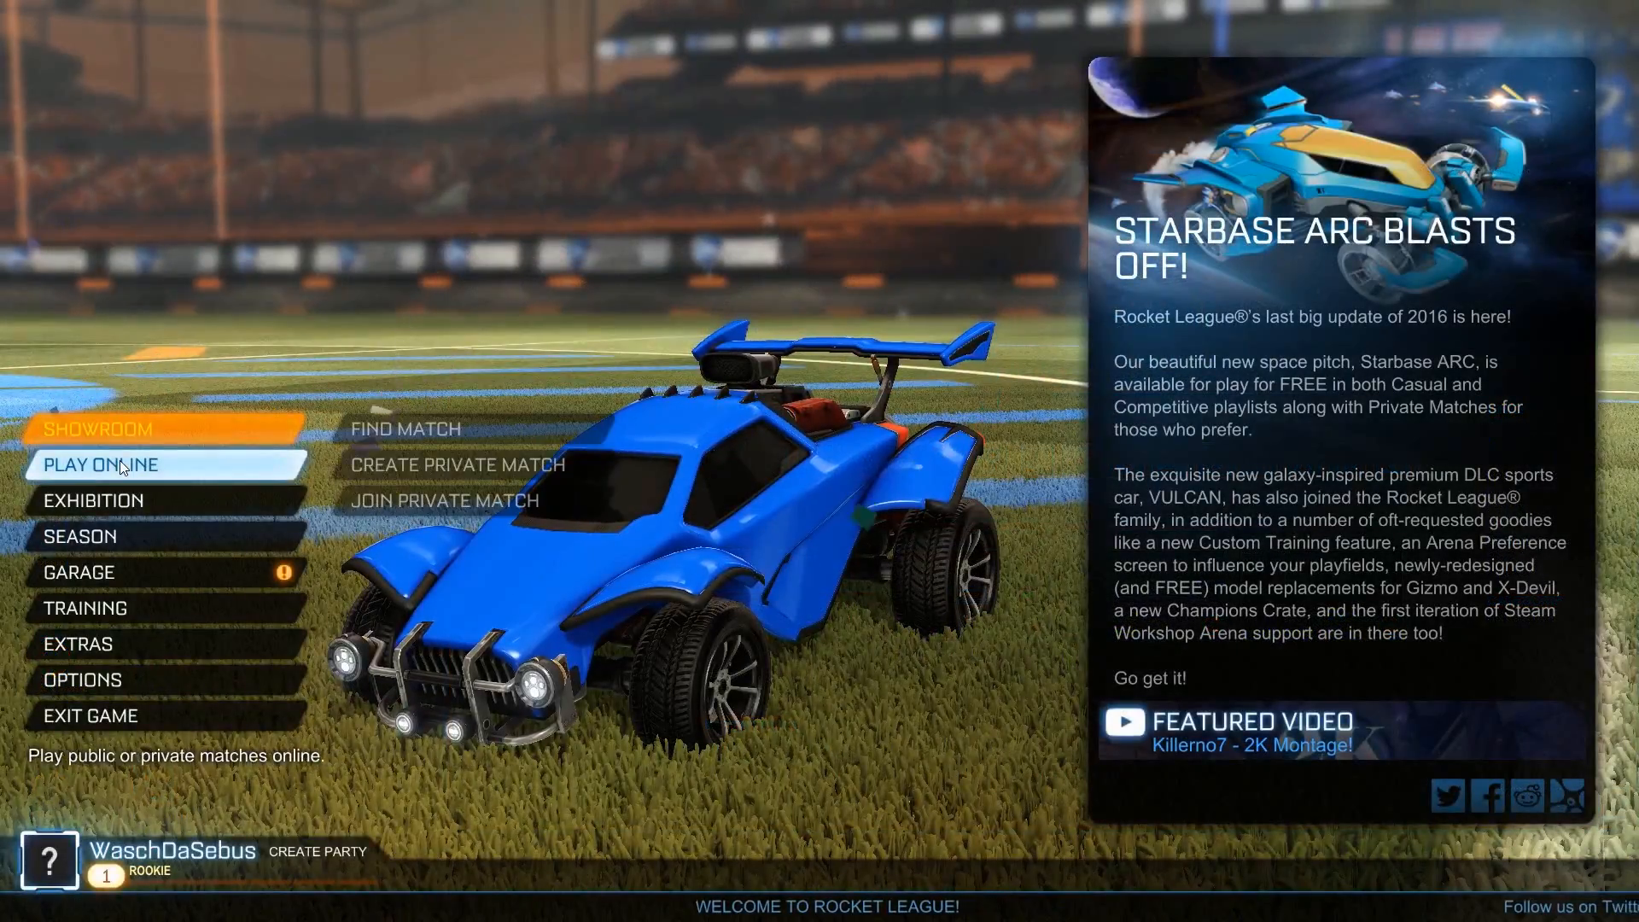
left_click(102, 465)
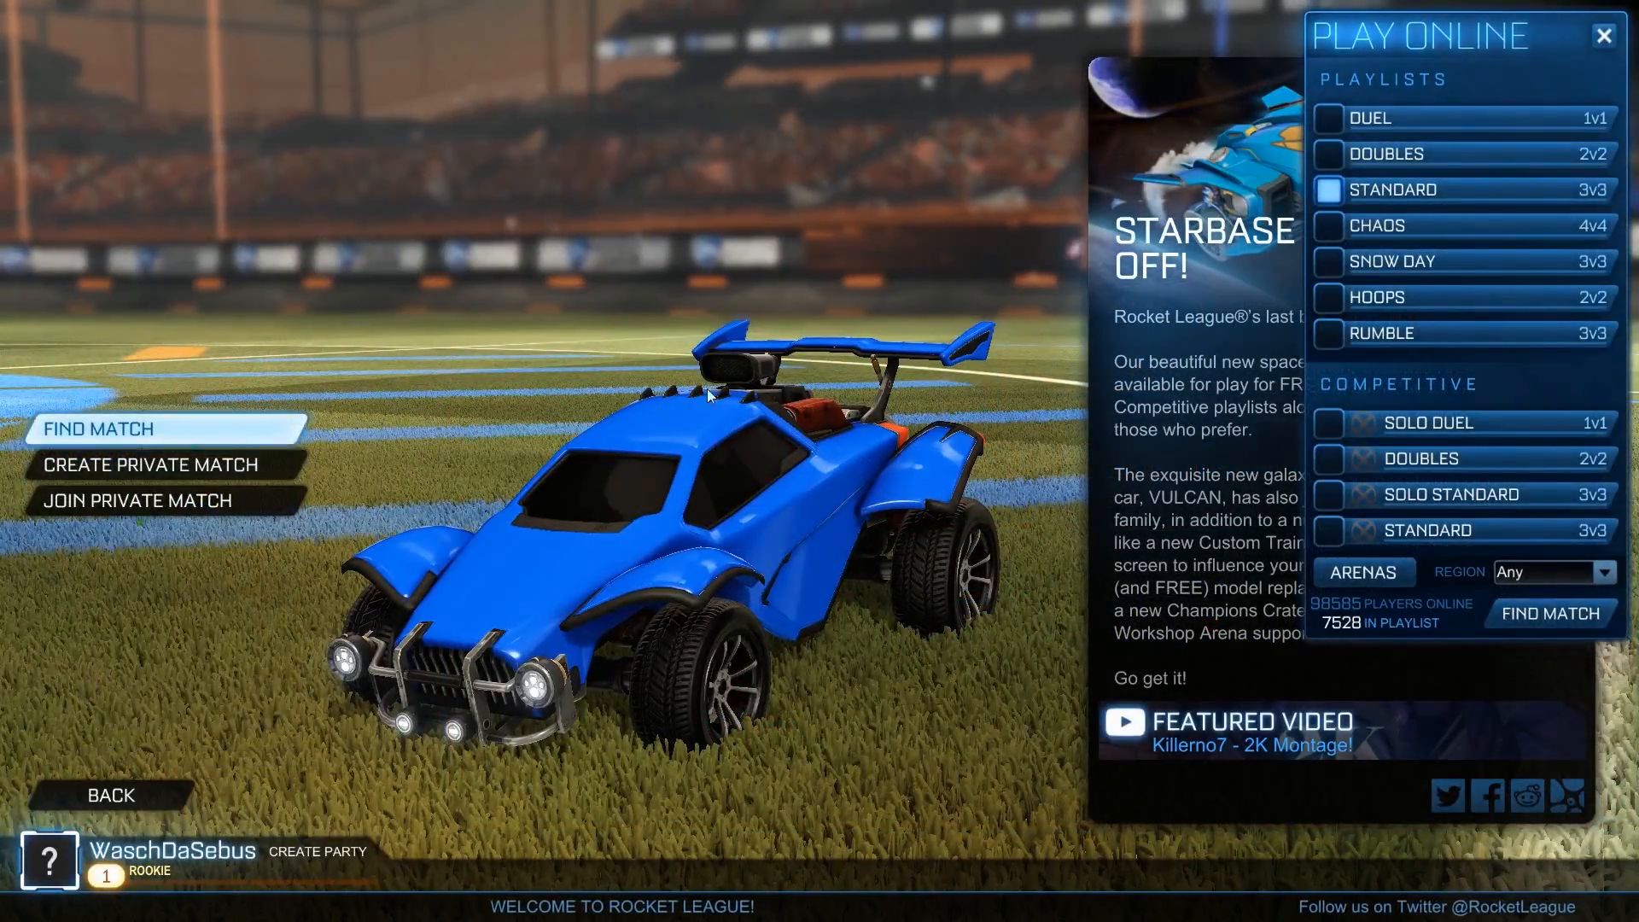
mouse_move(1401, 167)
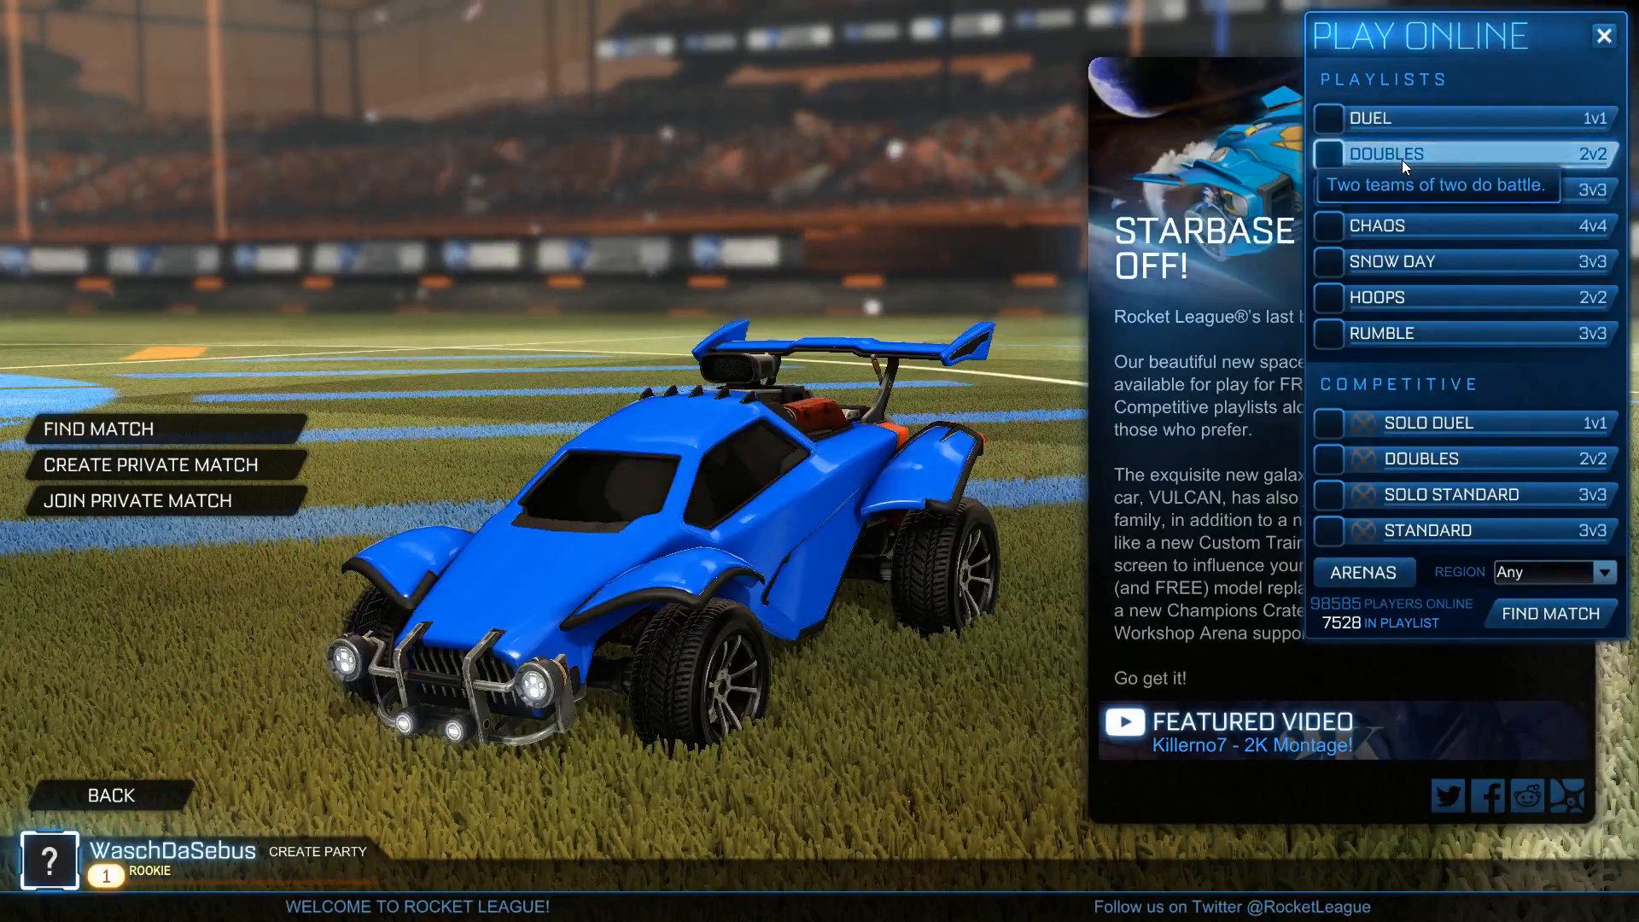
left_click(1549, 613)
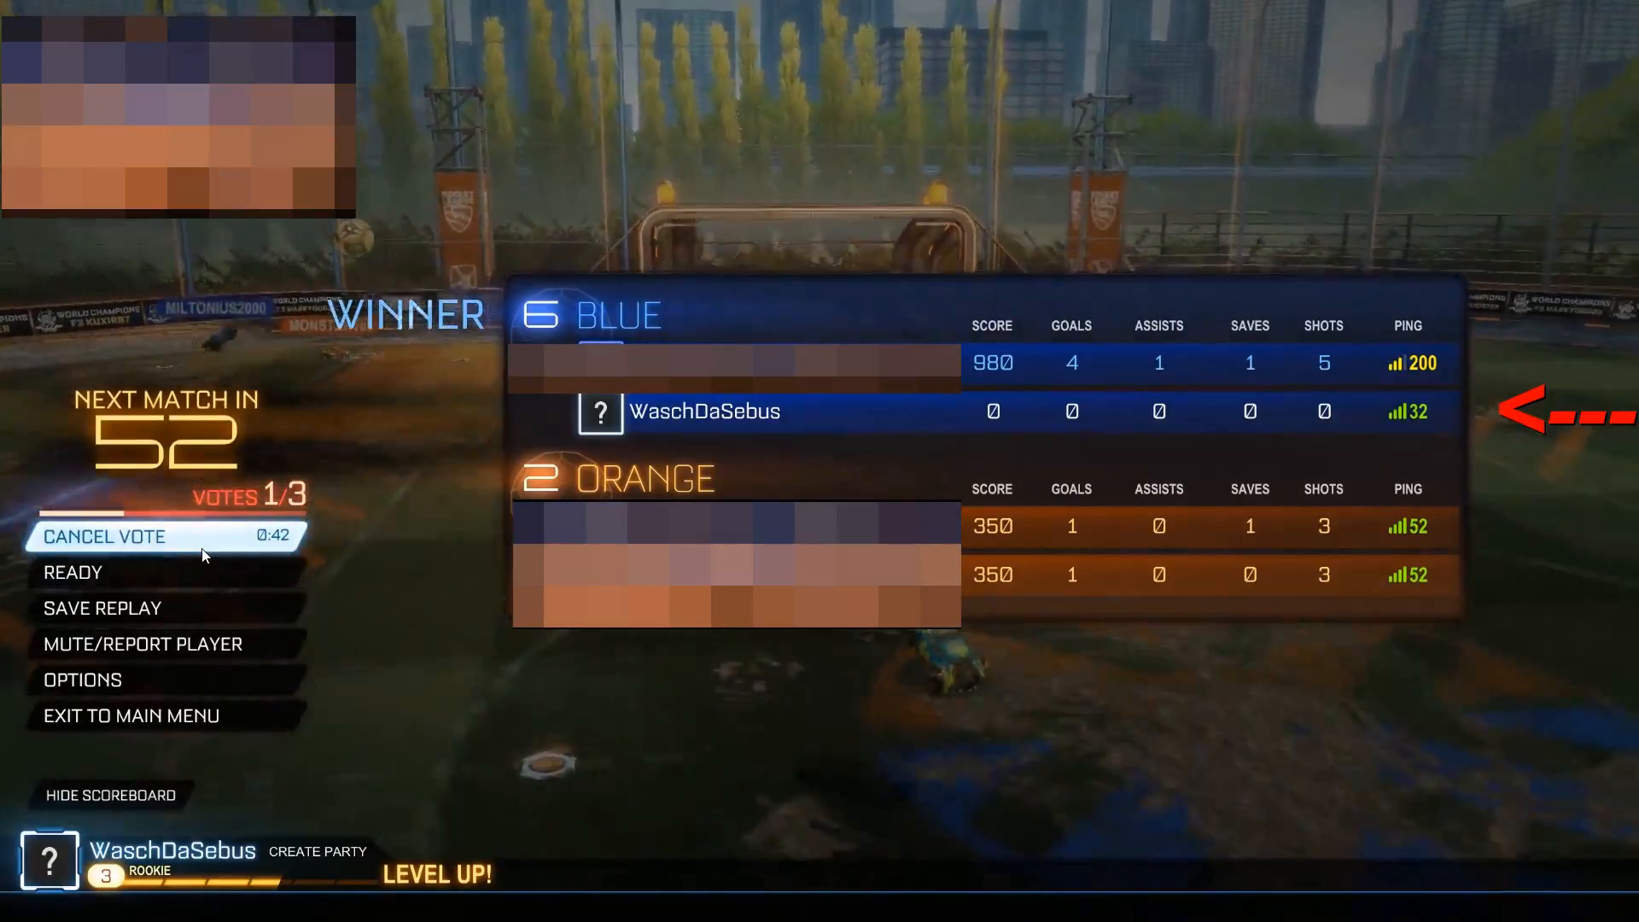
mouse_move(102, 607)
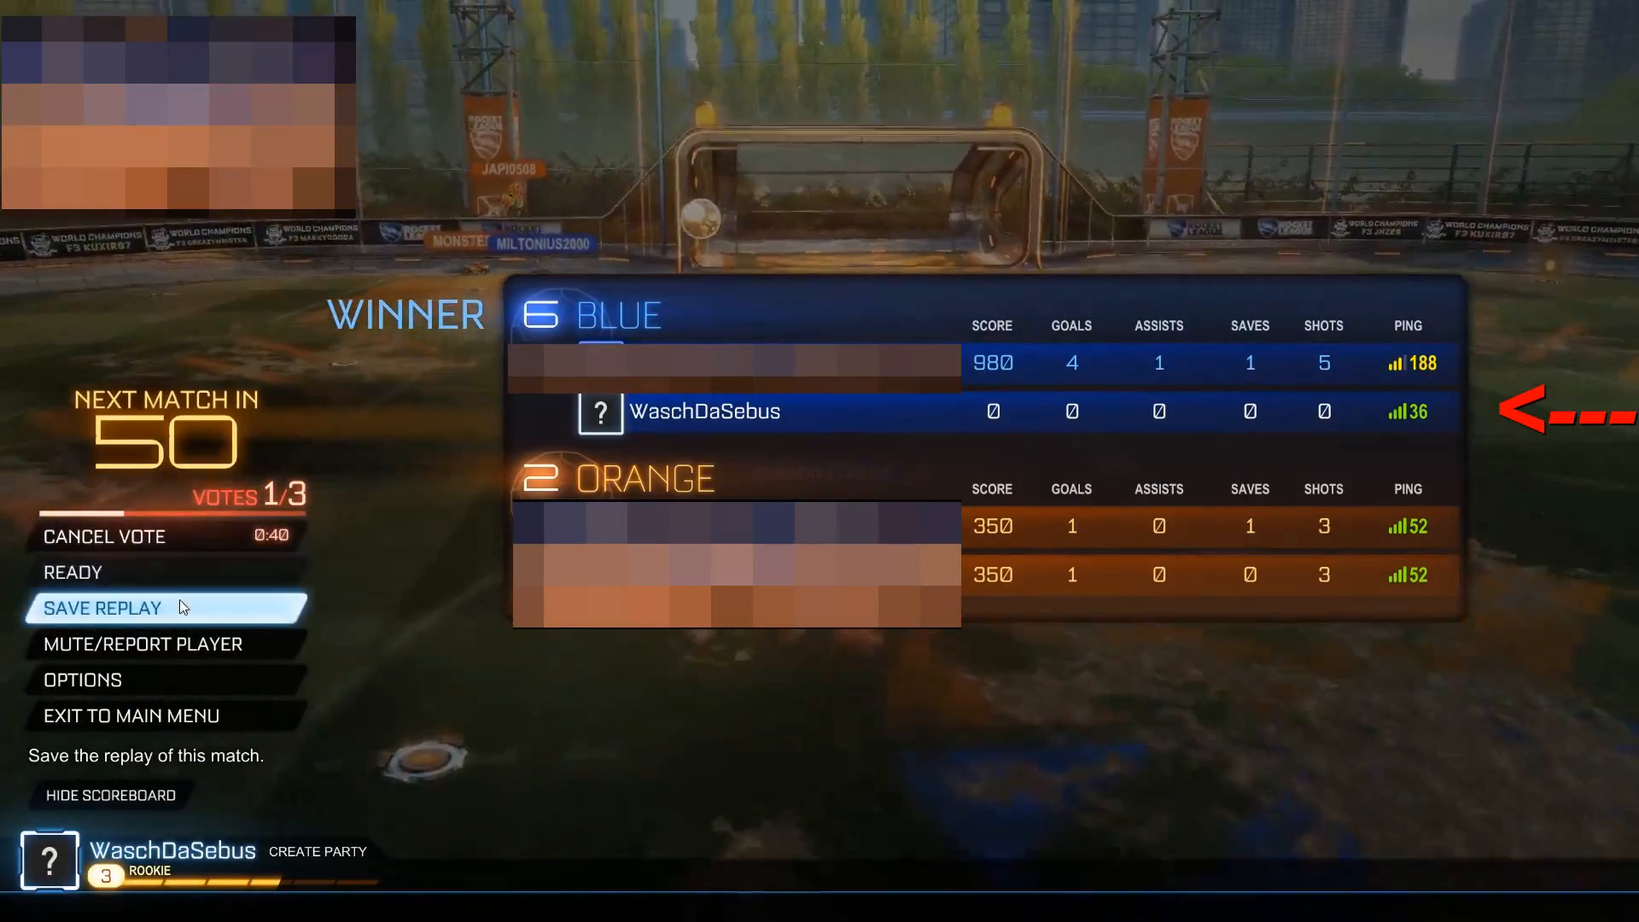